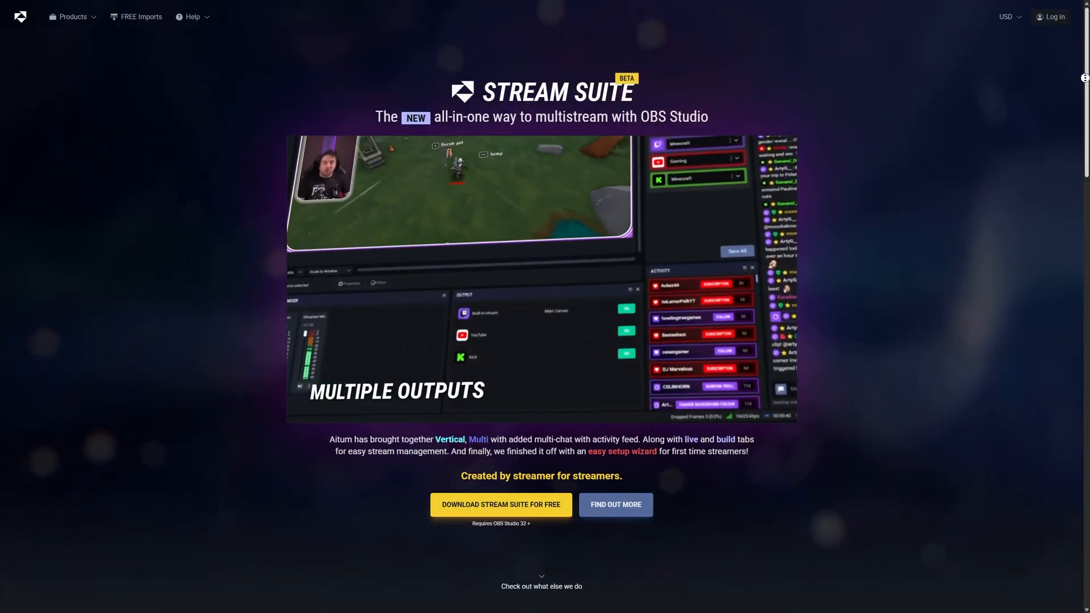
Scroll the Aitum homepage down to the product range: Aitum App, Vertical Plugin and Multistream
{"action": "scroll", "scroll_direction": "down", "scroll_amount": 3}
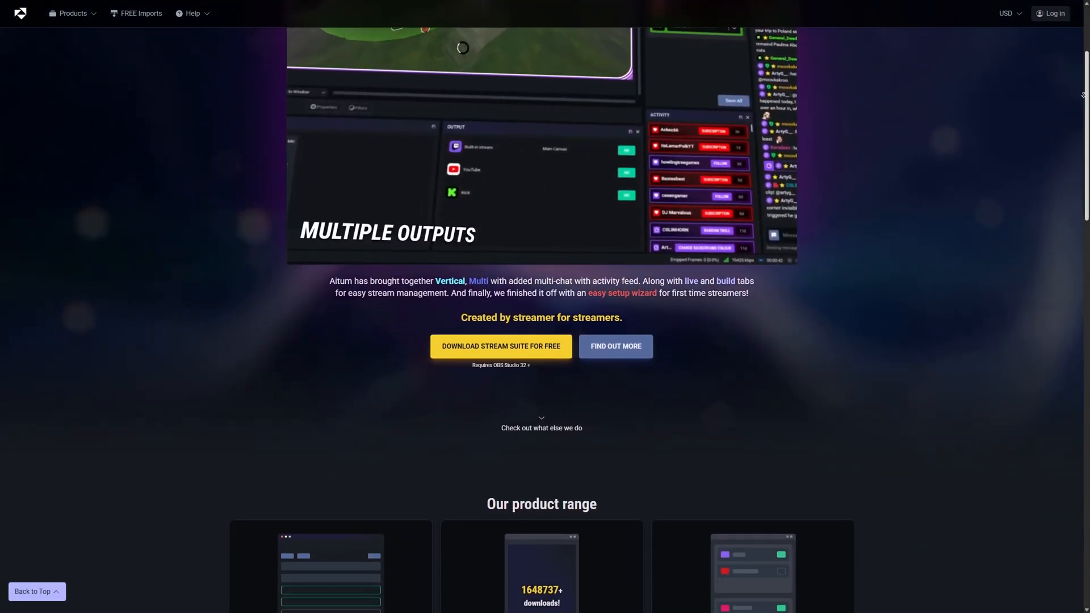
{"action": "scroll", "scroll_direction": "down", "scroll_amount": 3}
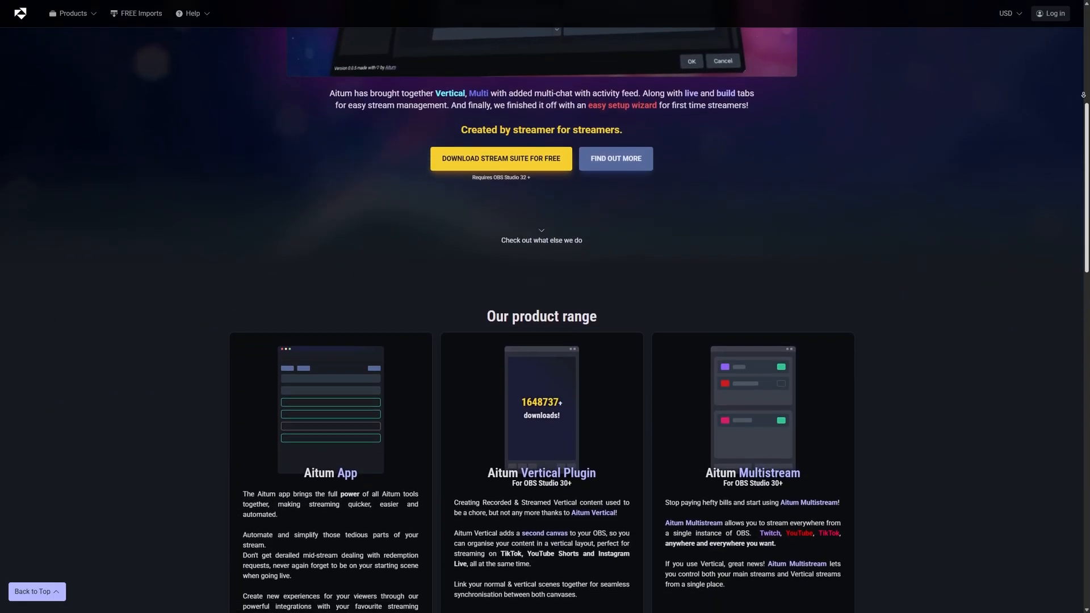
{"action": "scroll", "scroll_direction": "down", "scroll_amount": 3}
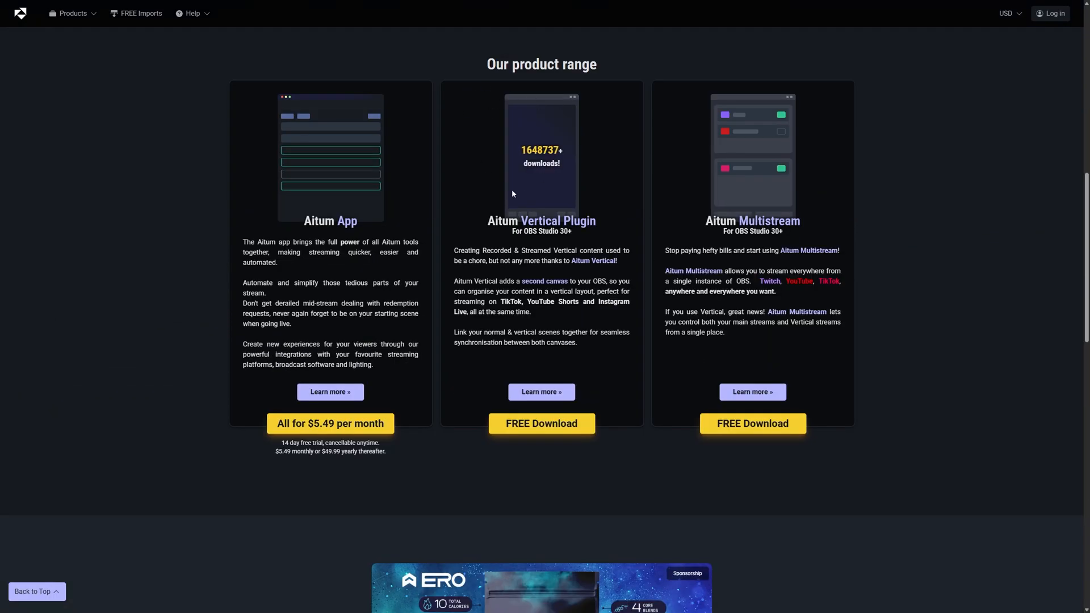
{"action": "mouse_move", "coordinate": [573, 235]}
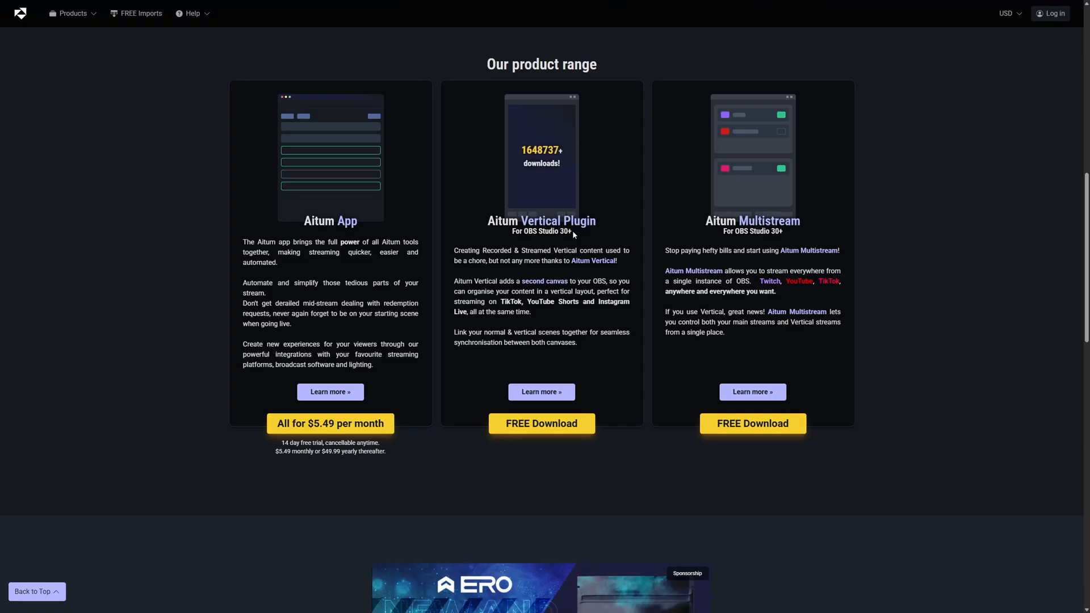
{"action": "scroll", "scroll_direction": "up", "scroll_amount": 3}
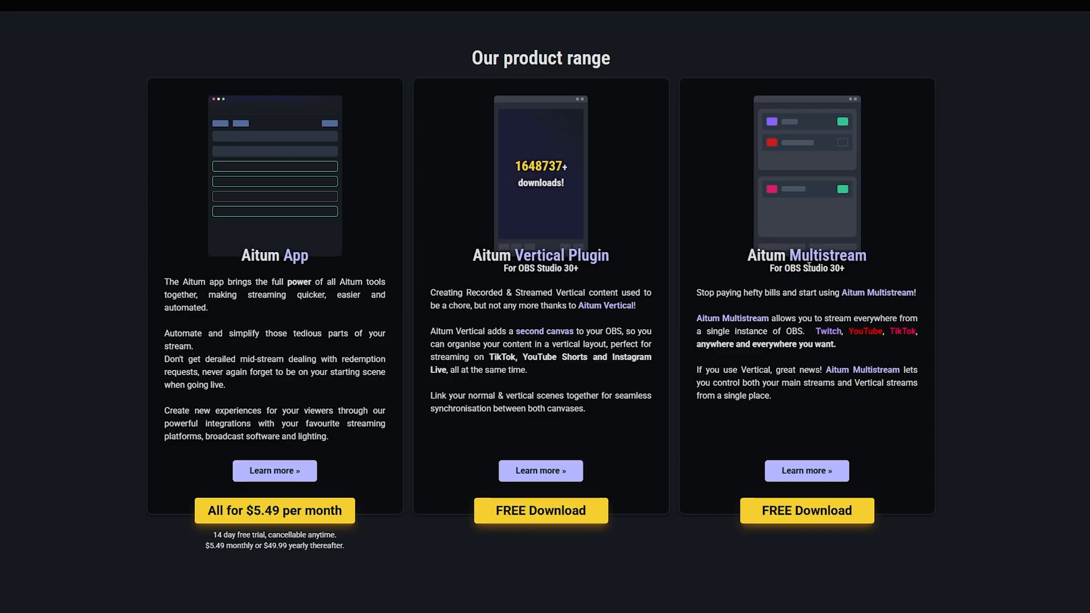
{"action": "scroll", "scroll_direction": "down", "scroll_amount": 3}
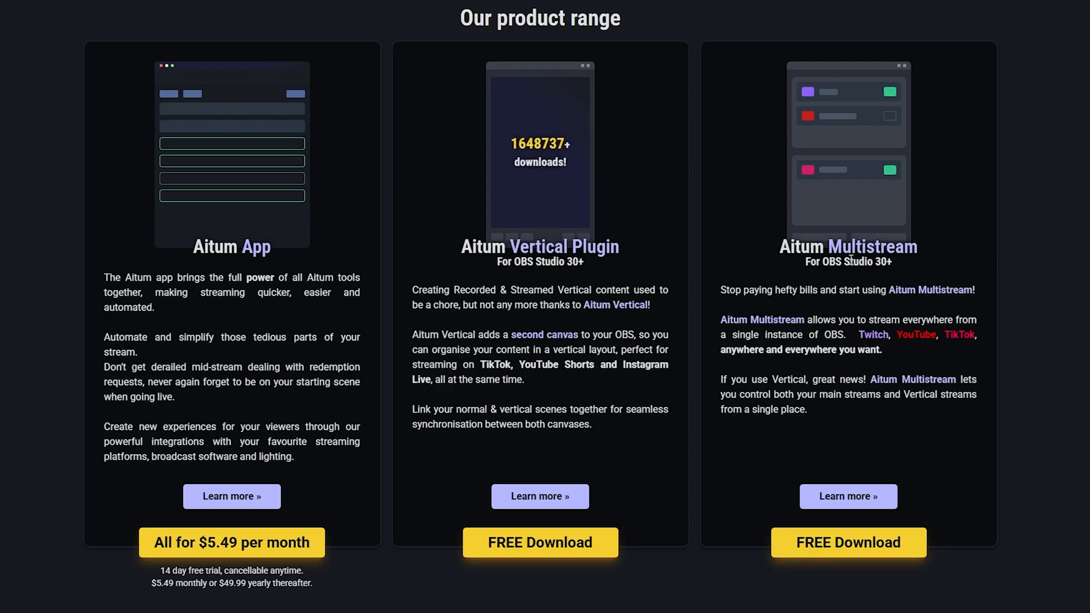
{"action": "mouse_move", "coordinate": [527, 388]}
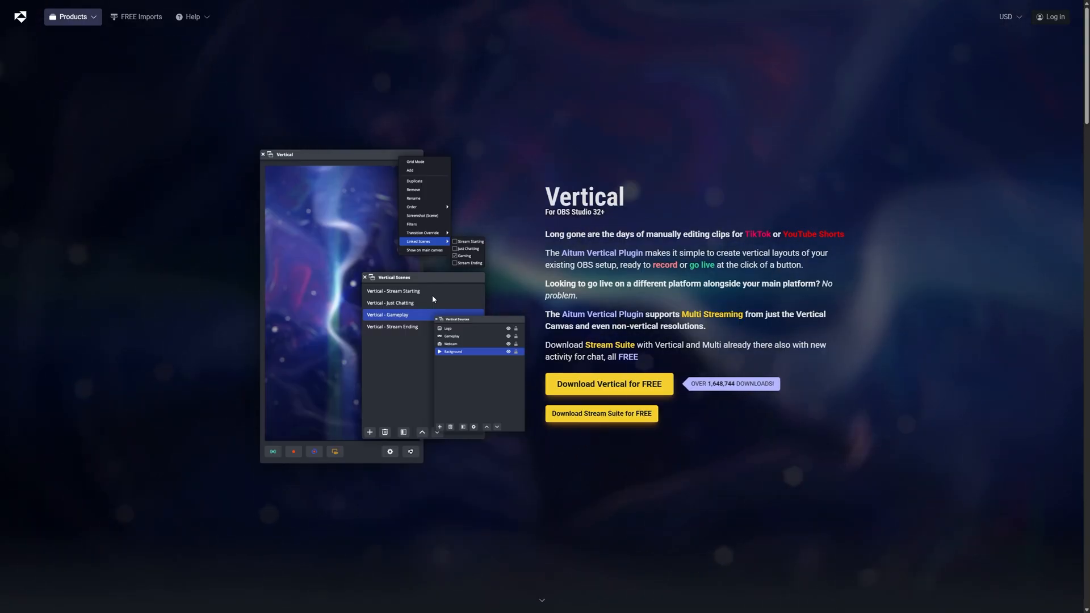
{"action": "mouse_move", "coordinate": [296, 461]}
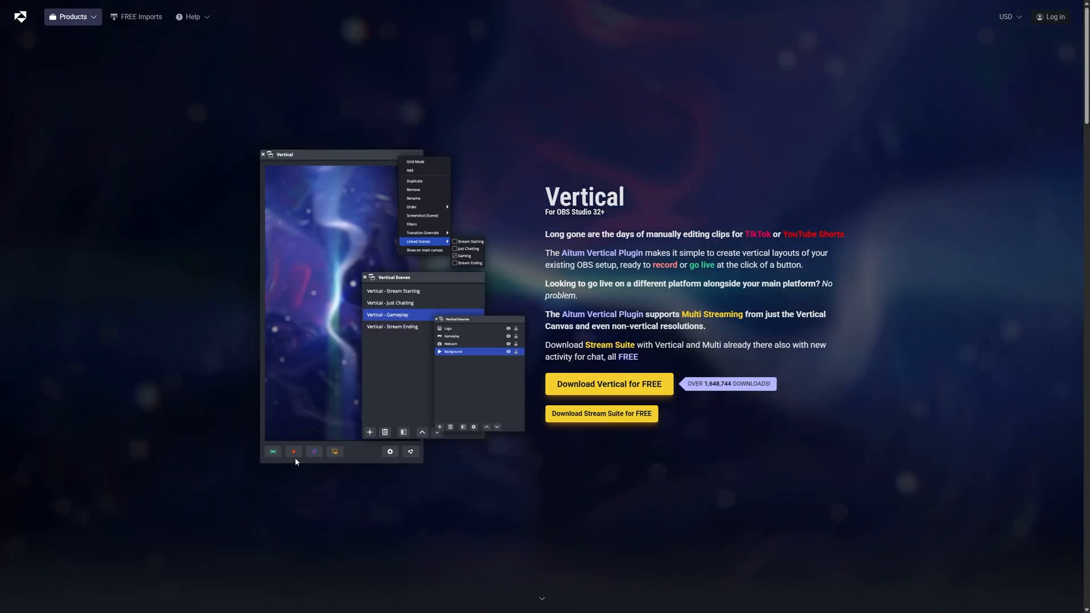
{"action": "mouse_move", "coordinate": [315, 456]}
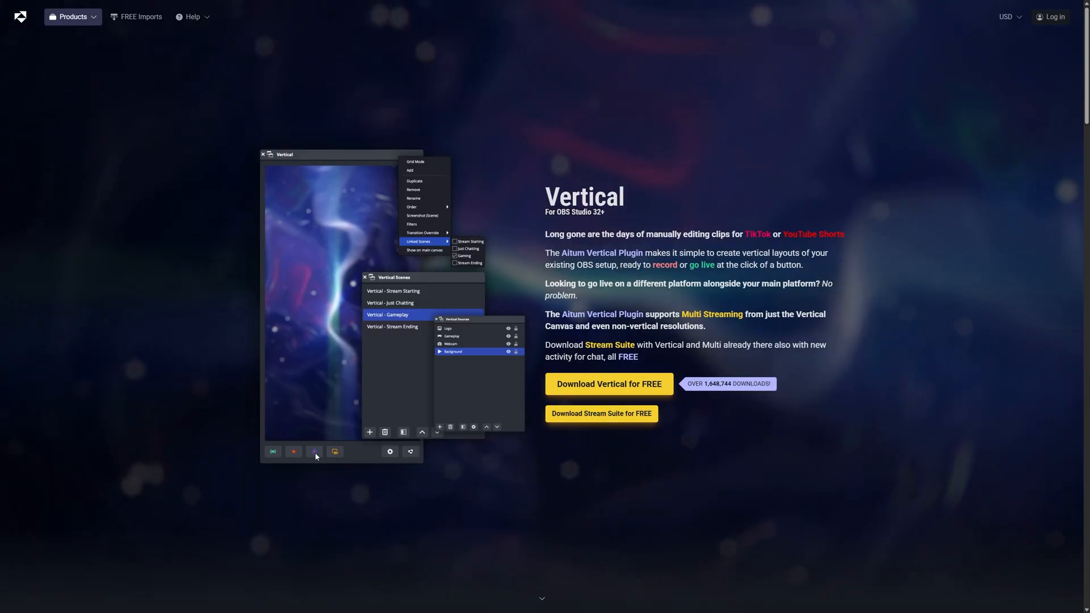
{"action": "scroll", "scroll_direction": "down", "scroll_amount": 3}
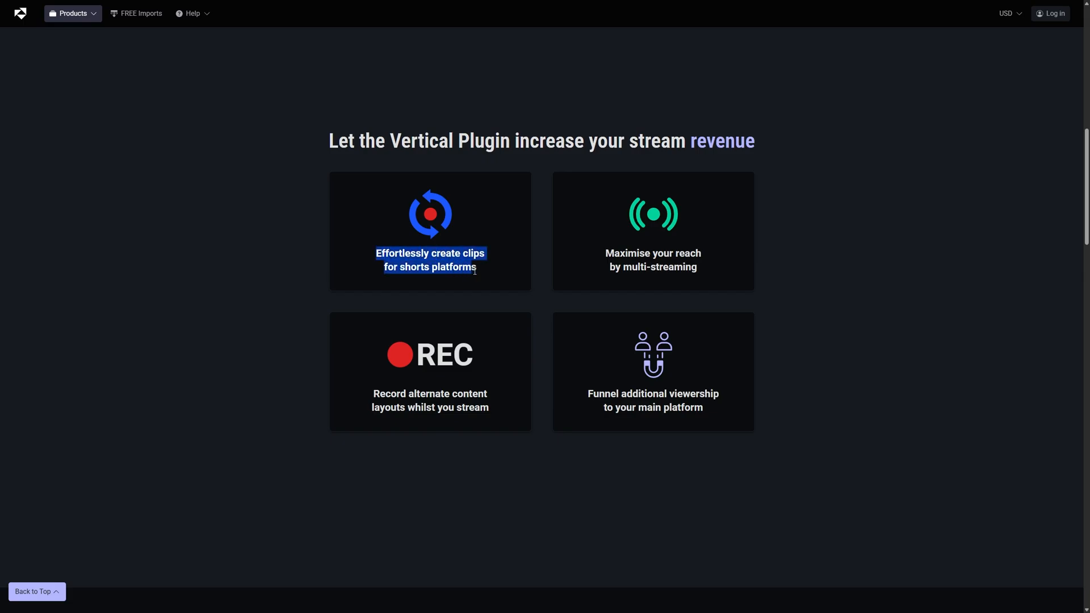
{"action": "scroll", "scroll_direction": "up", "scroll_amount": 3}
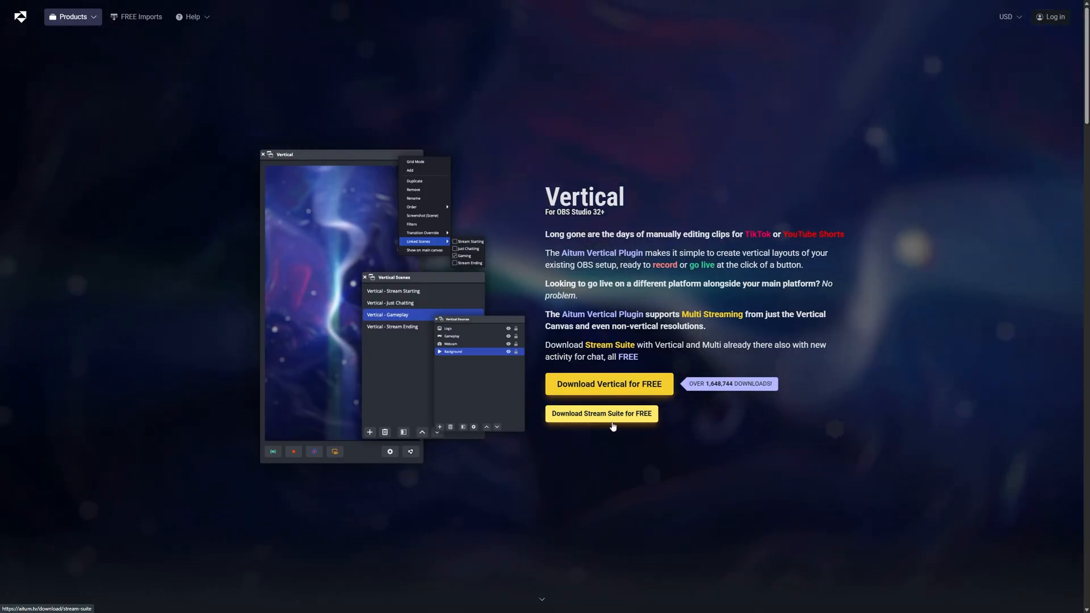
{"action": "scroll", "scroll_direction": "down", "scroll_amount": 3}
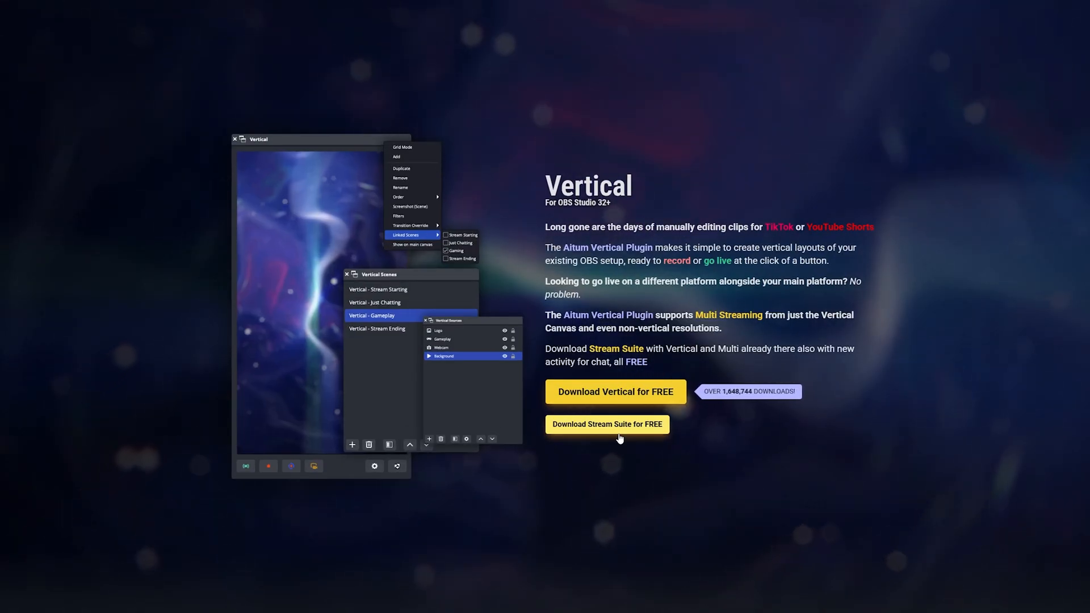
{"action": "scroll", "scroll_direction": "up", "scroll_amount": 3}
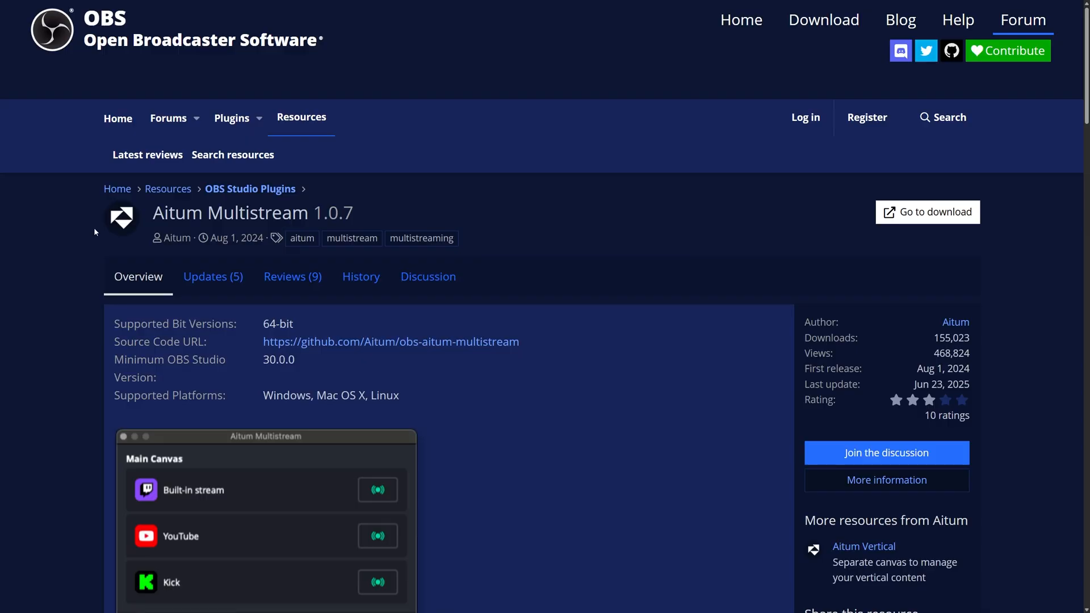
{"action": "mouse_move", "coordinate": [95, 232]}
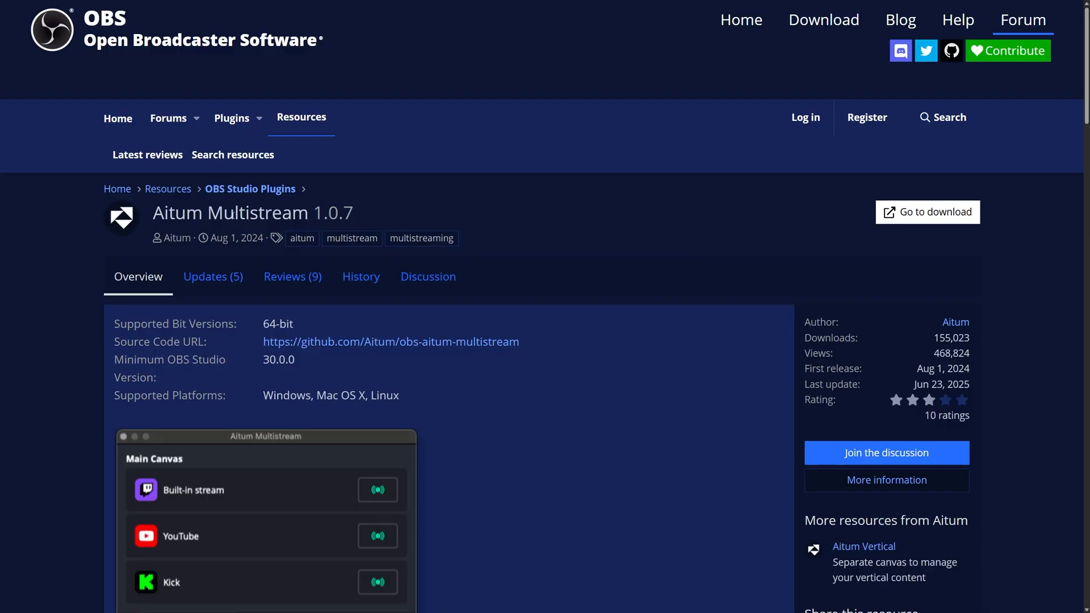
{"action": "mouse_move", "coordinate": [77, 55]}
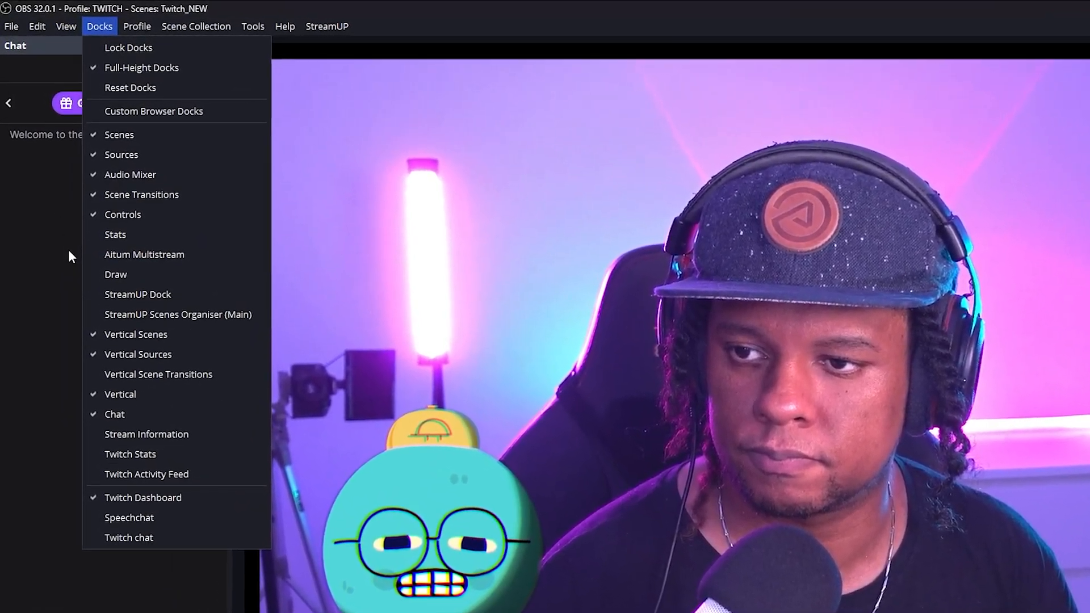
{"action": "mouse_move", "coordinate": [137, 355]}
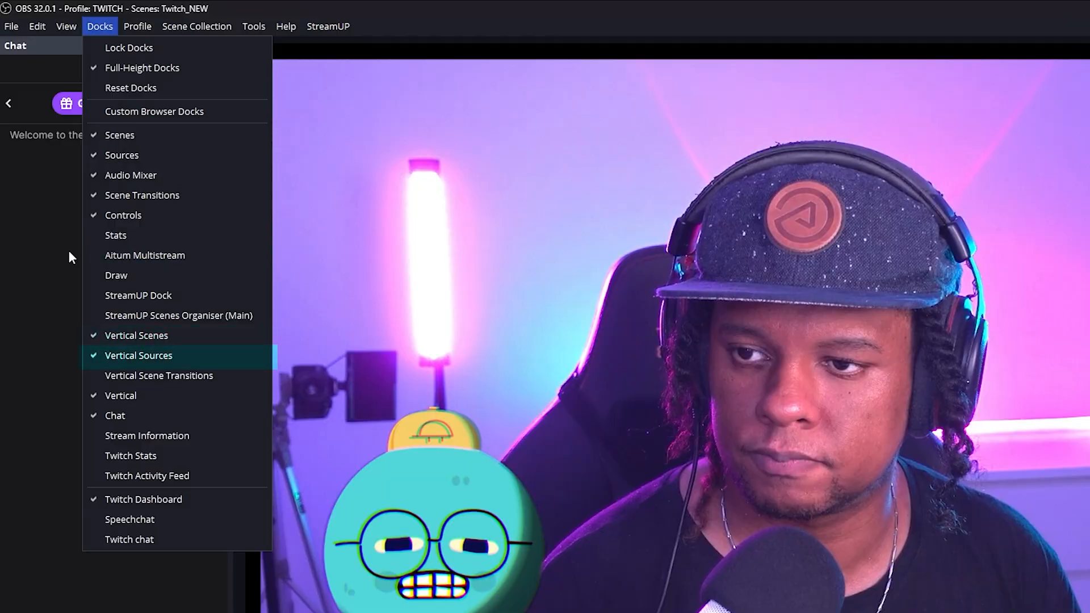
{"action": "mouse_move", "coordinate": [159, 375]}
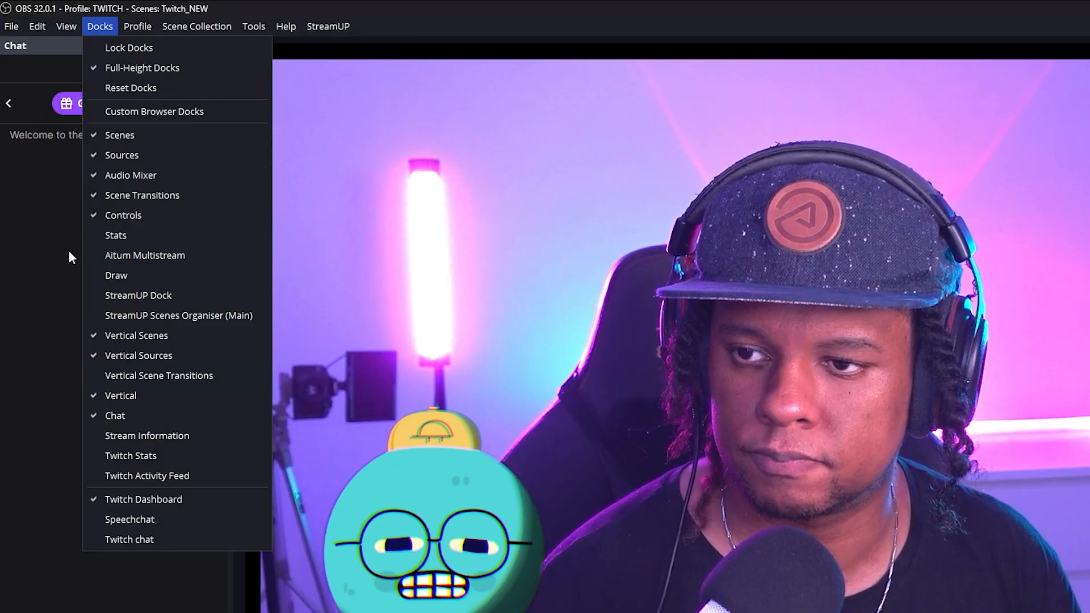
{"action": "mouse_move", "coordinate": [120, 395]}
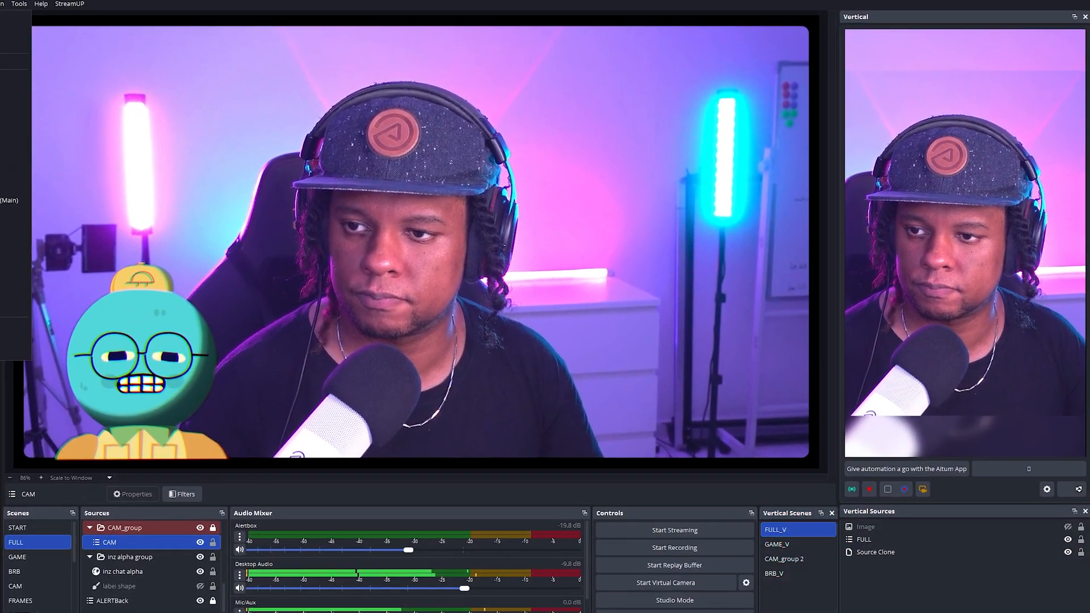
Enable the Aitum Multistream dock from the Docks menu so it floats in OBS
{"action": "left_click", "coordinate": [60, 15]}
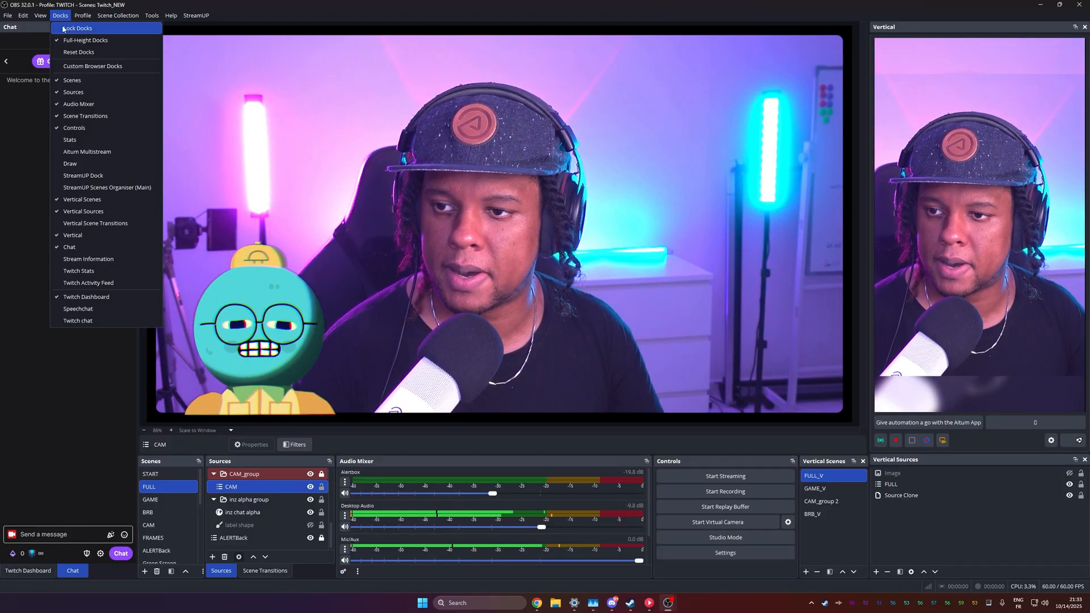
{"action": "mouse_move", "coordinate": [87, 152]}
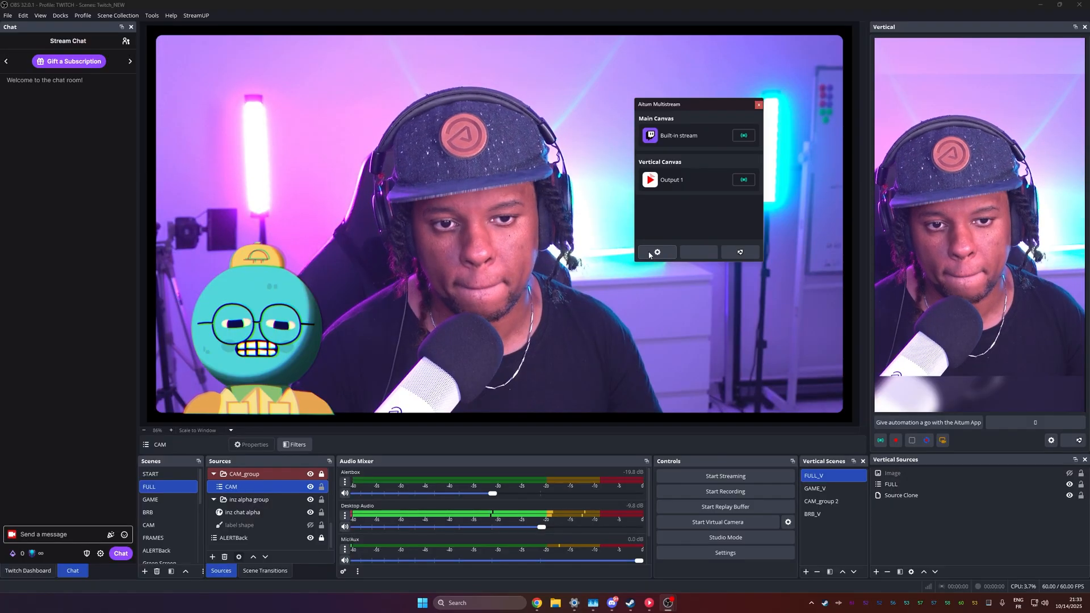
Show the Main Canvas page of Aitum Multistream settings and begin adding a new output
{"action": "left_click", "coordinate": [656, 252]}
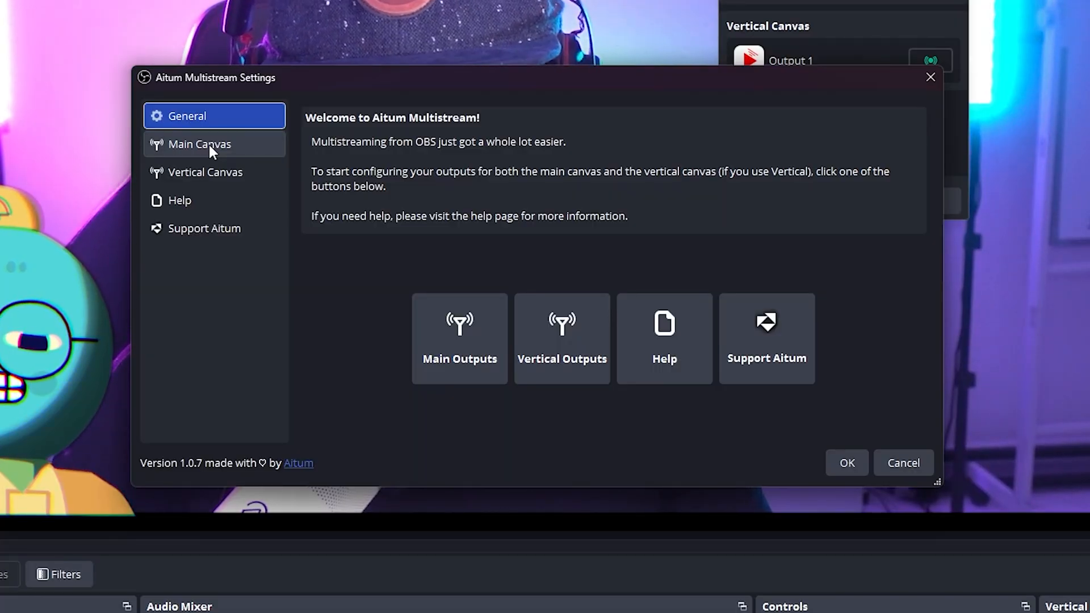
{"action": "left_click", "coordinate": [198, 144]}
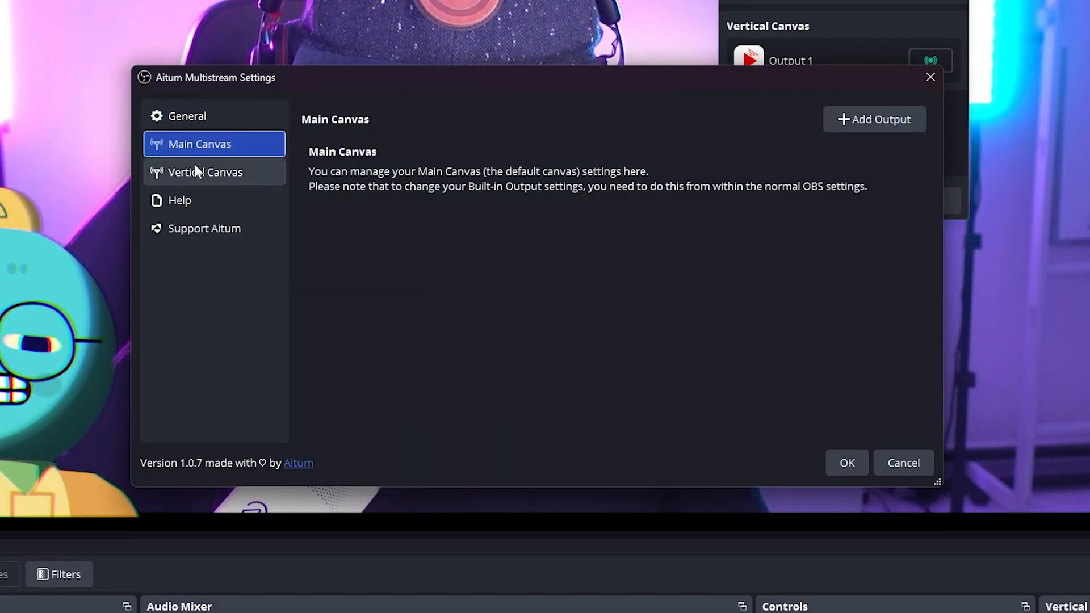
{"action": "mouse_move", "coordinate": [715, 174]}
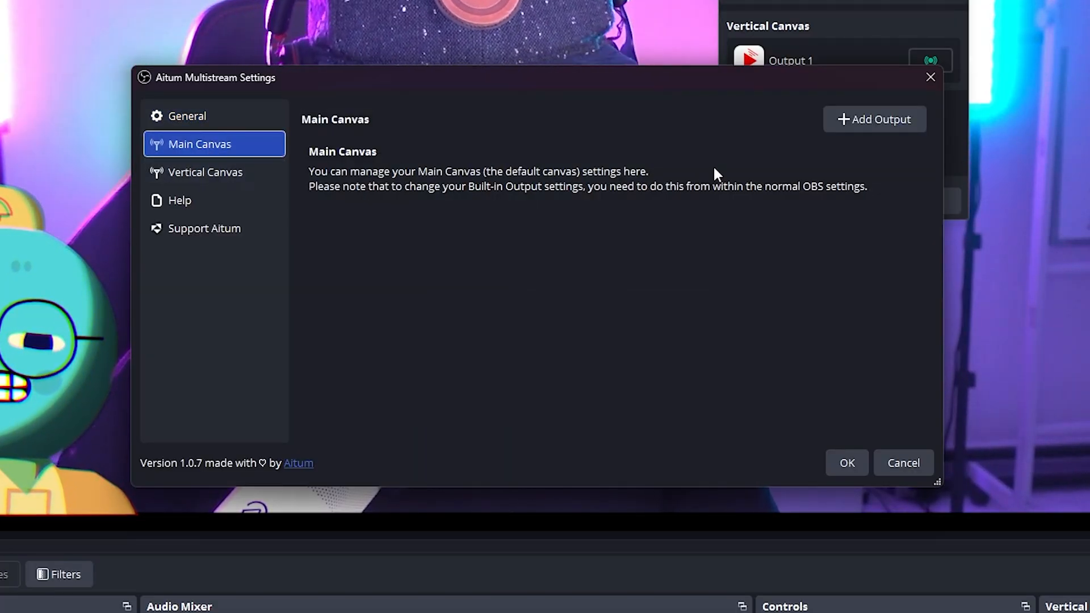
{"action": "left_click", "coordinate": [874, 119]}
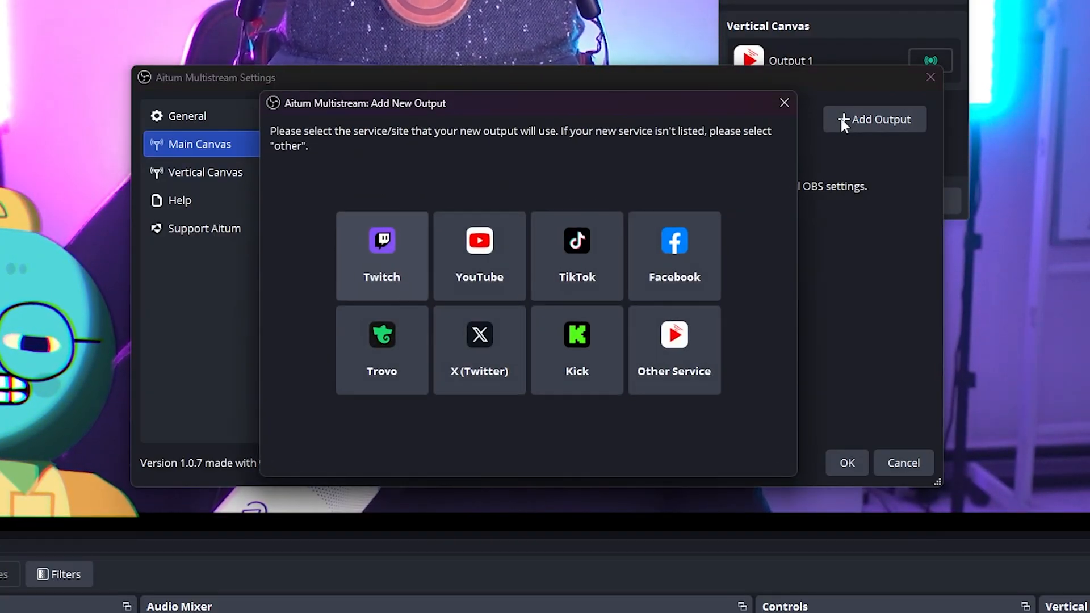
{"action": "mouse_move", "coordinate": [403, 135]}
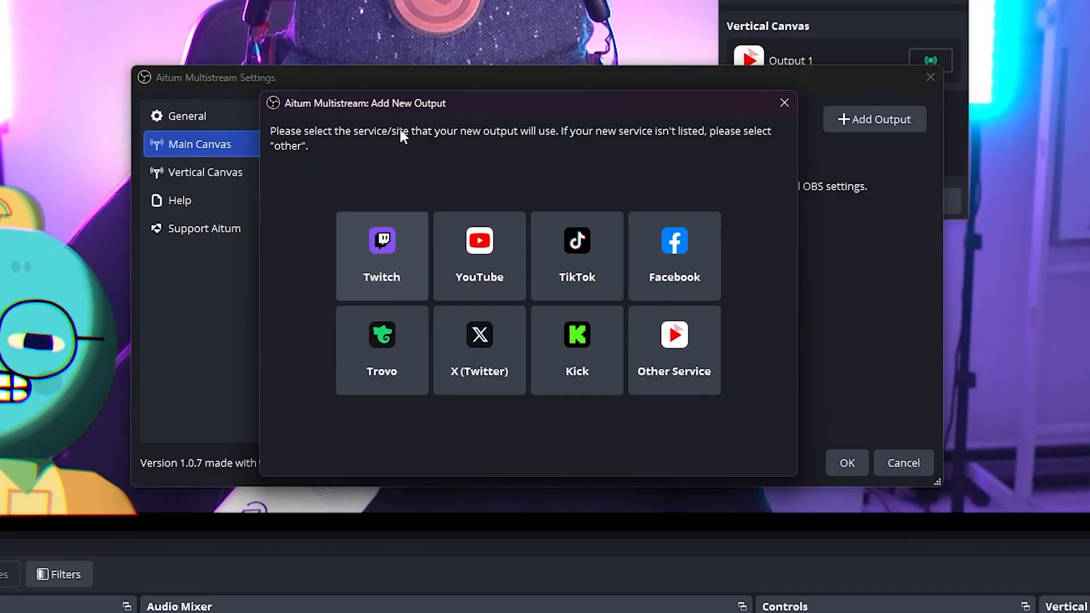
{"action": "mouse_move", "coordinate": [709, 146]}
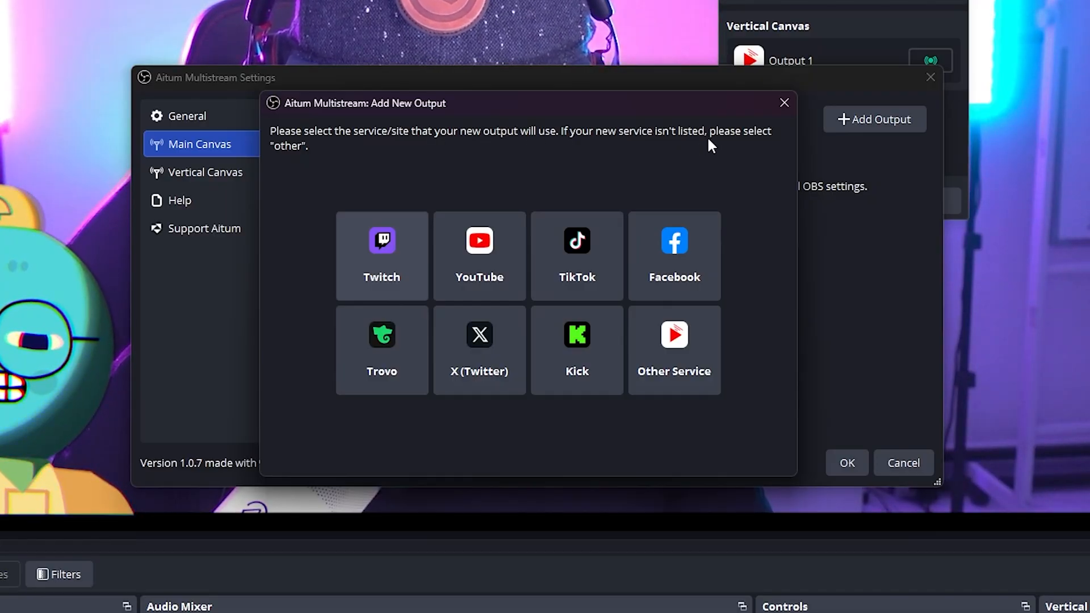
{"action": "mouse_move", "coordinate": [685, 169]}
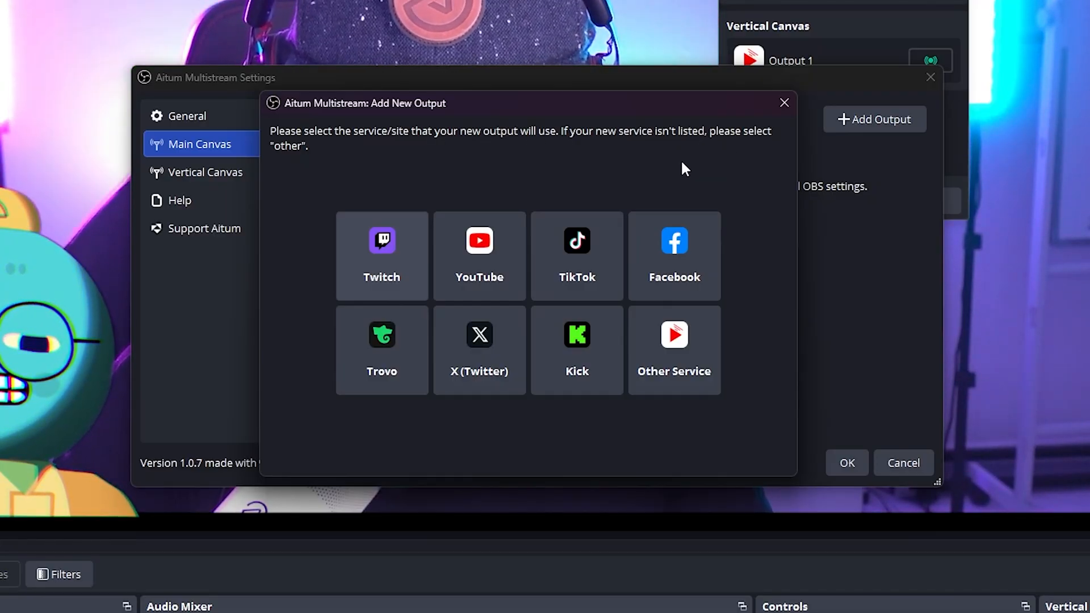
{"action": "mouse_move", "coordinate": [391, 165]}
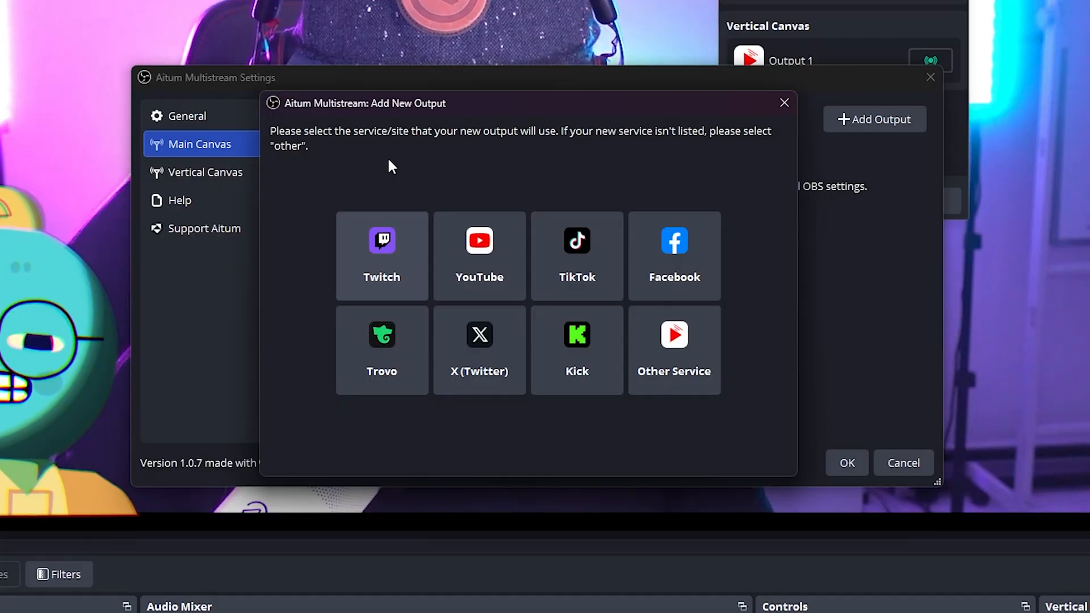
Choose YouTube as the new main-canvas output's service and review the YouTube Server options
{"action": "left_click", "coordinate": [479, 255]}
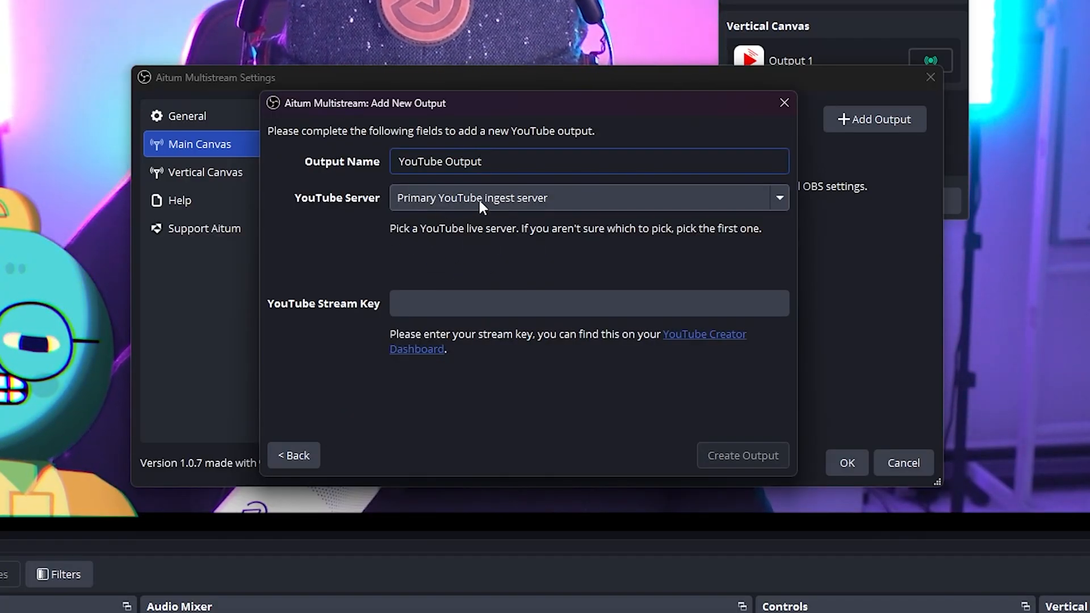
{"action": "left_click", "coordinate": [777, 198]}
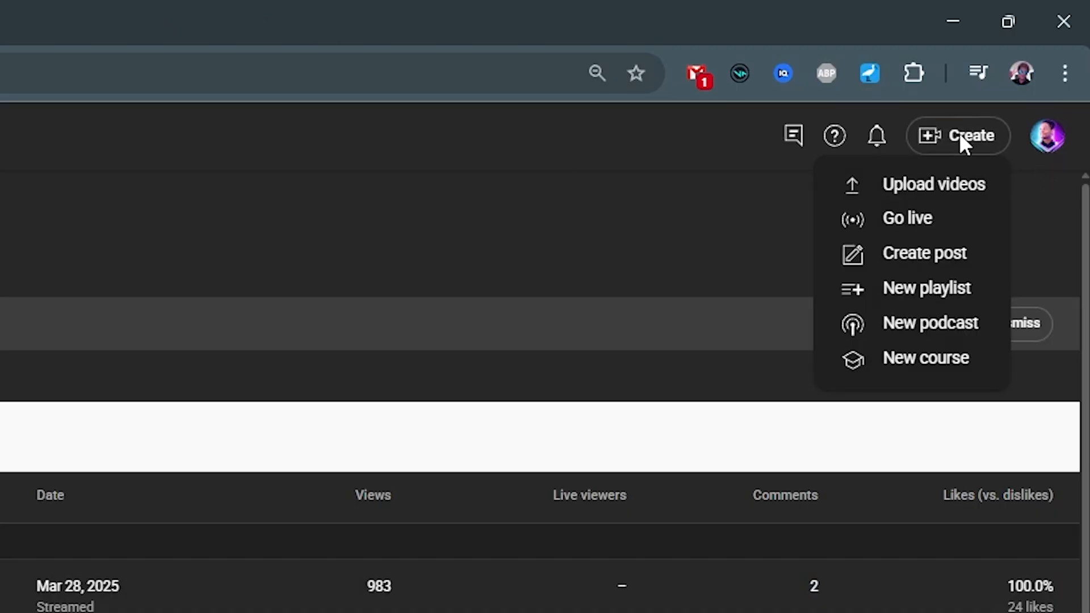
{"action": "mouse_move", "coordinate": [882, 226]}
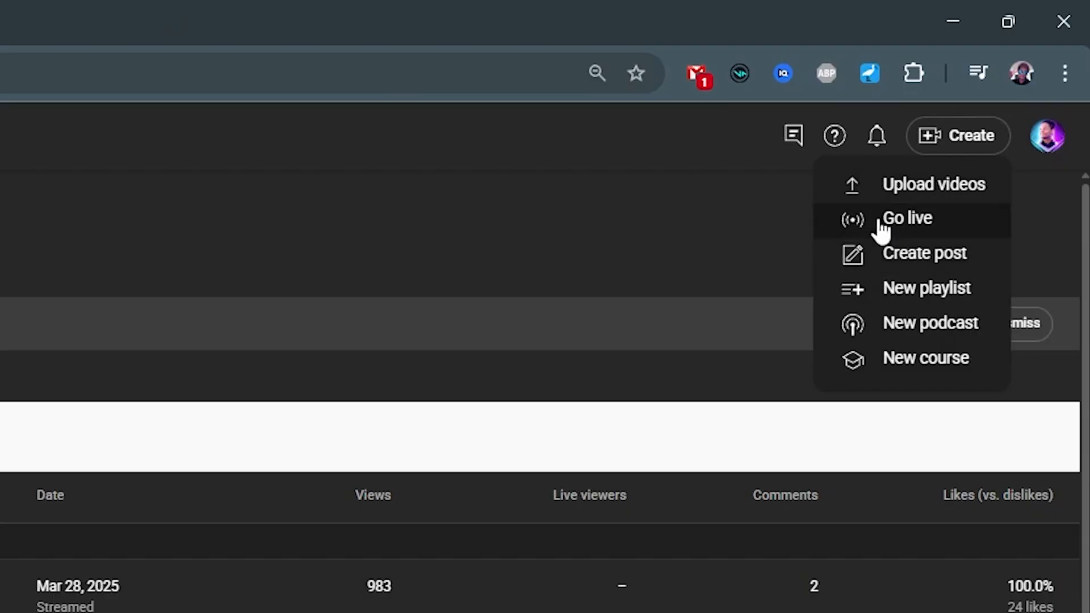
Go live from YouTube Studio and enter the Stream section of the Live Control Room
{"action": "left_click", "coordinate": [906, 218]}
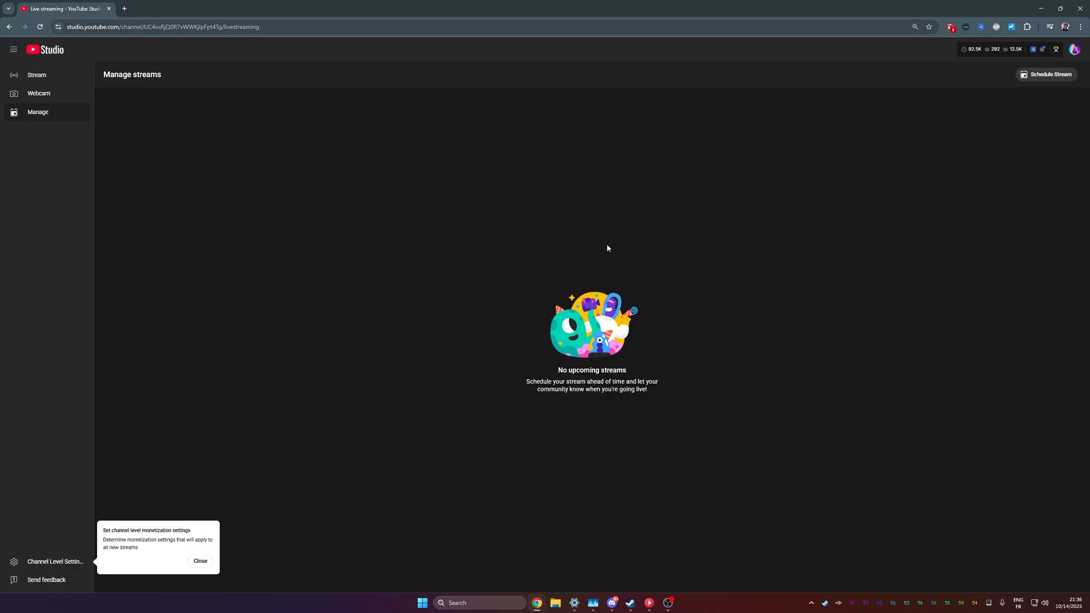
{"action": "mouse_move", "coordinate": [293, 79]}
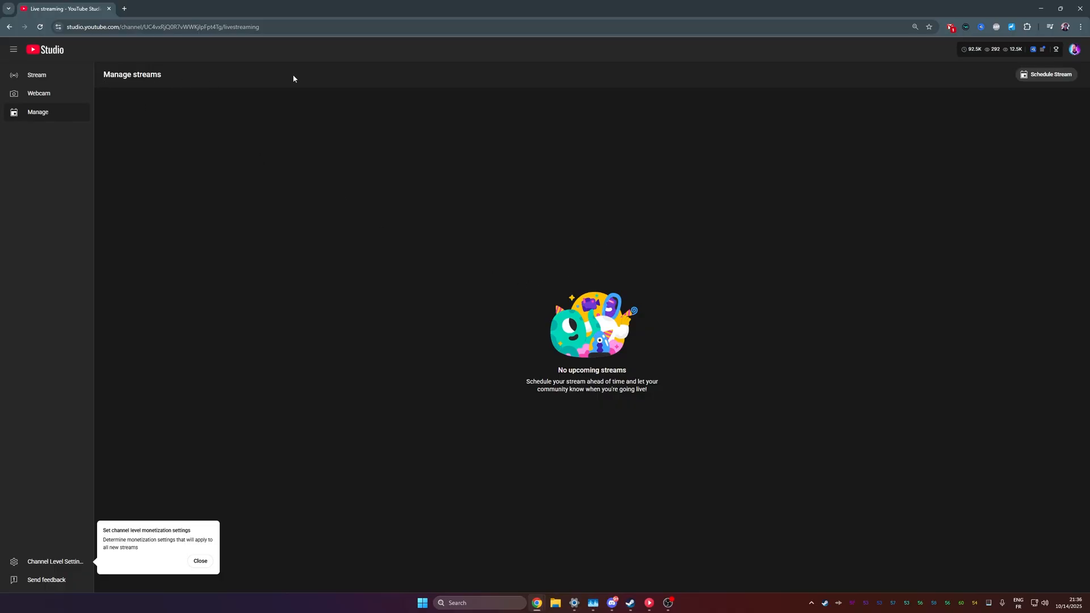
{"action": "mouse_move", "coordinate": [765, 90]}
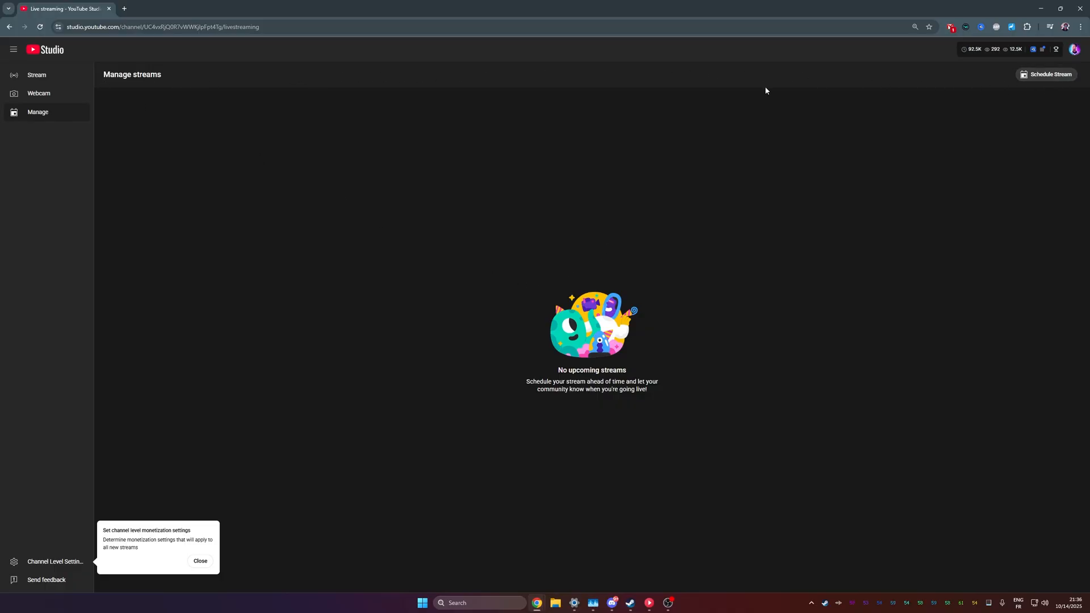
{"action": "left_click", "coordinate": [37, 75]}
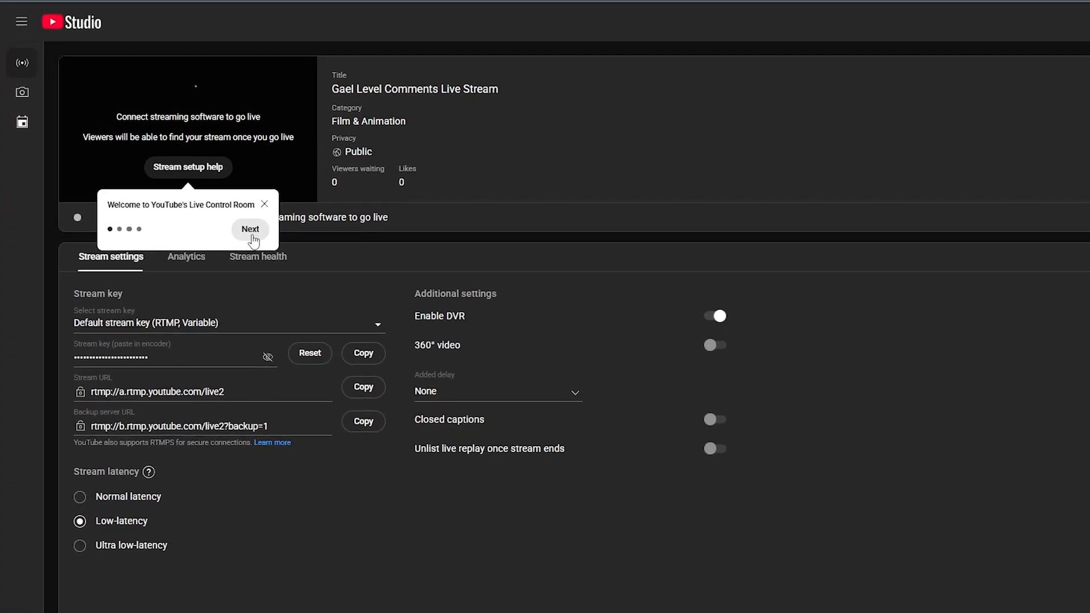
Step through and finish the Live Control Room welcome tour, leaving stream settings visible
{"action": "left_click", "coordinate": [250, 228]}
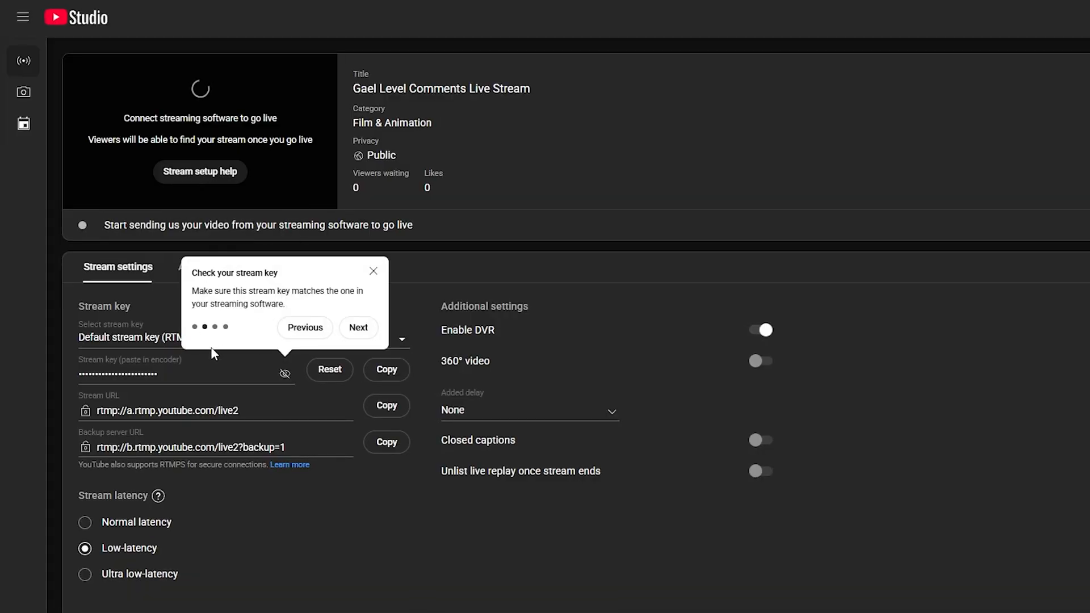
{"action": "mouse_move", "coordinate": [304, 328]}
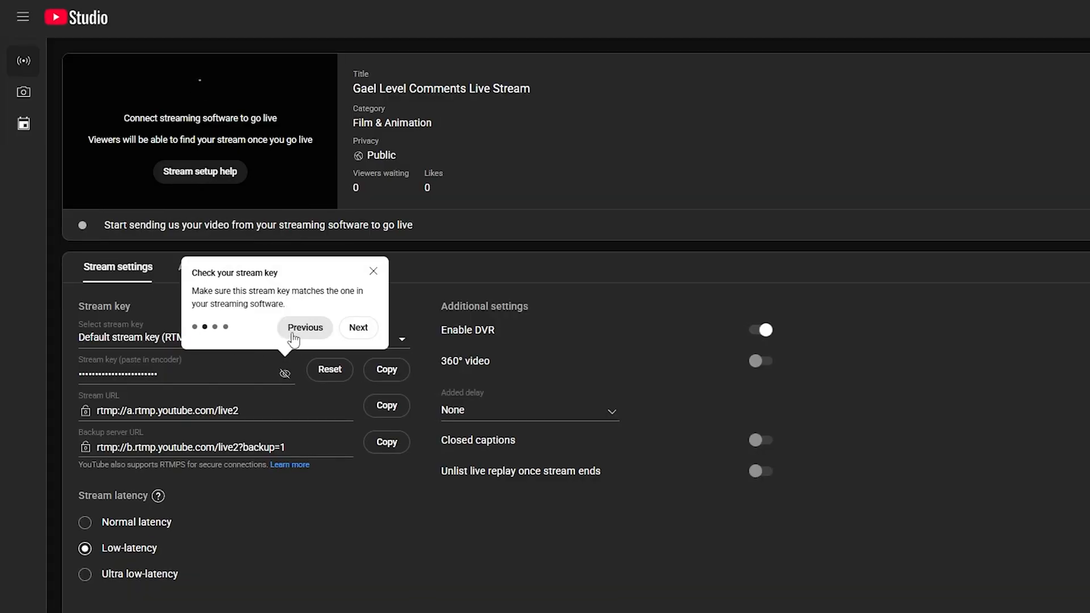
{"action": "left_click", "coordinate": [359, 327]}
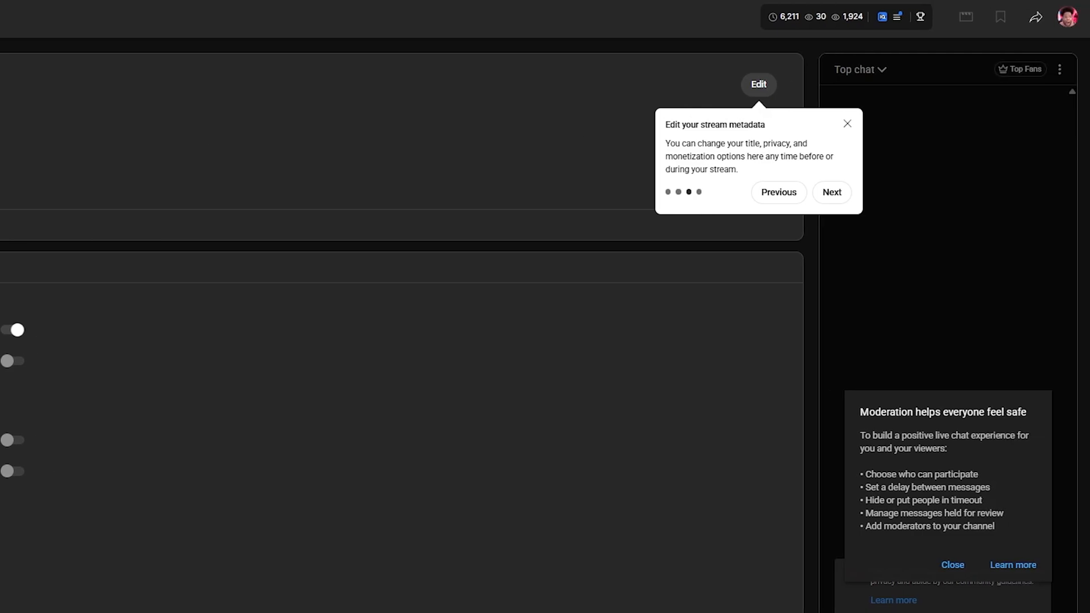
{"action": "left_click", "coordinate": [846, 124]}
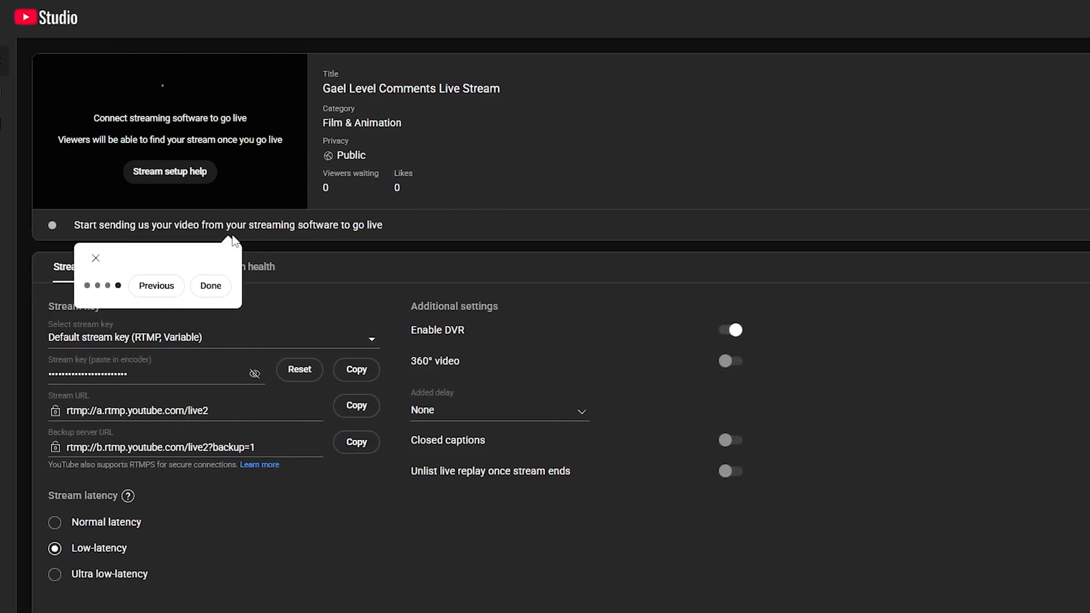
{"action": "left_click", "coordinate": [210, 286]}
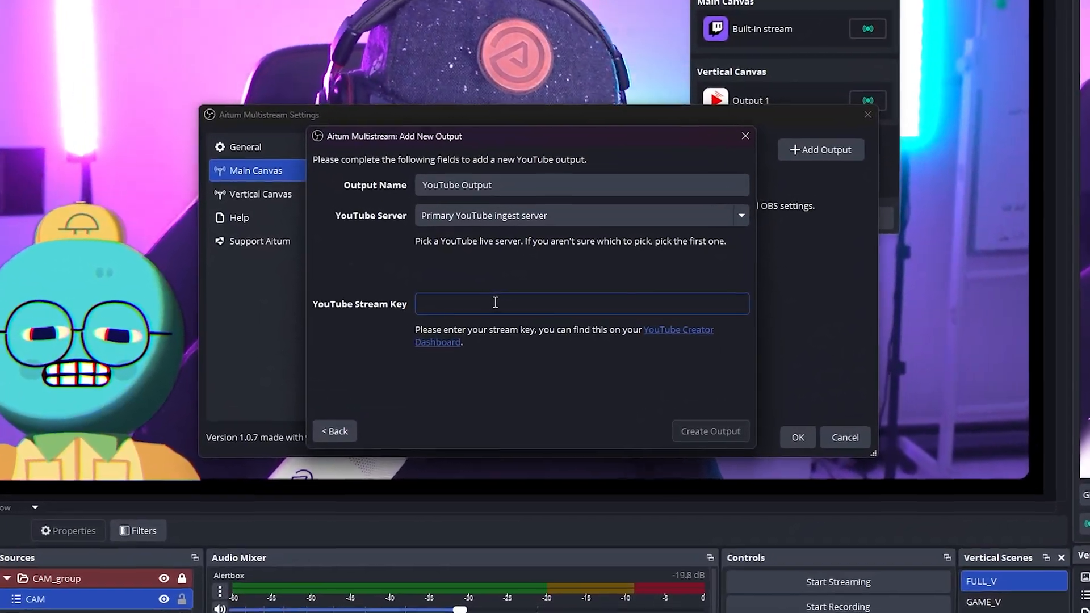
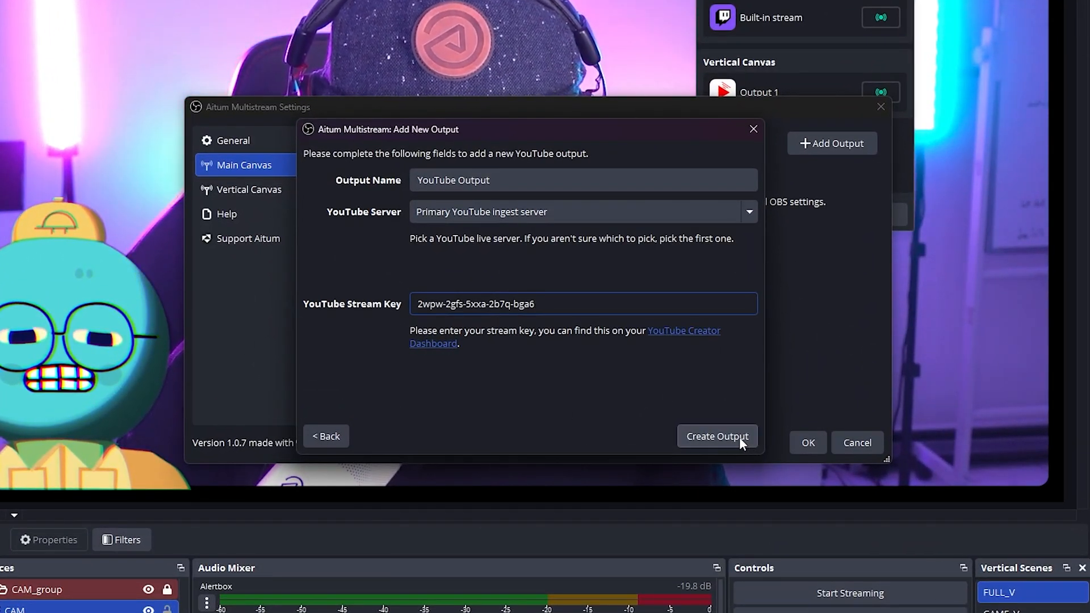
{"action": "left_click", "coordinate": [716, 436]}
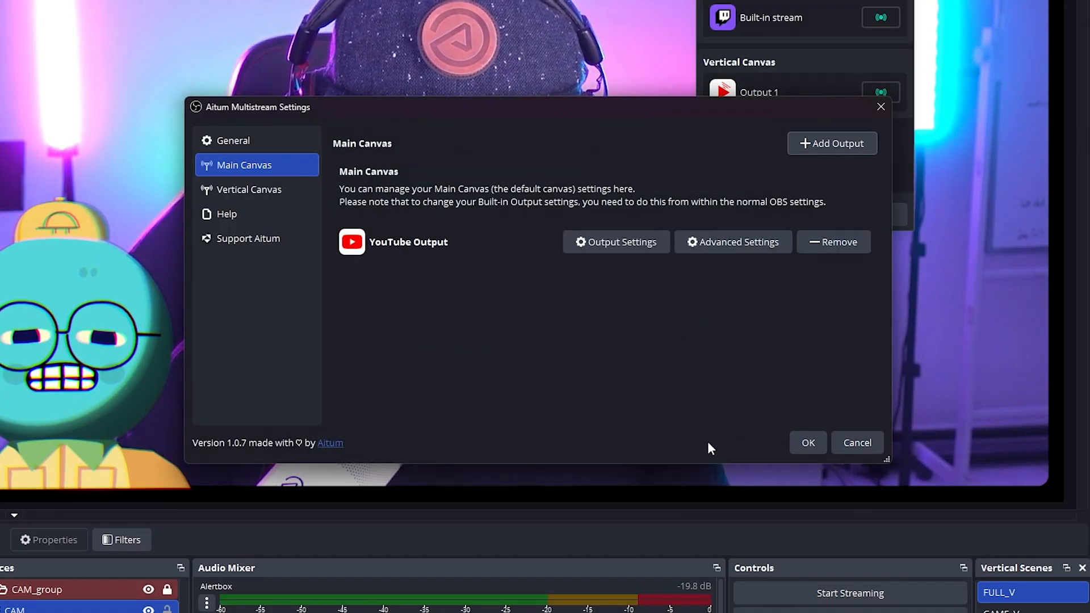
{"action": "mouse_move", "coordinate": [465, 345]}
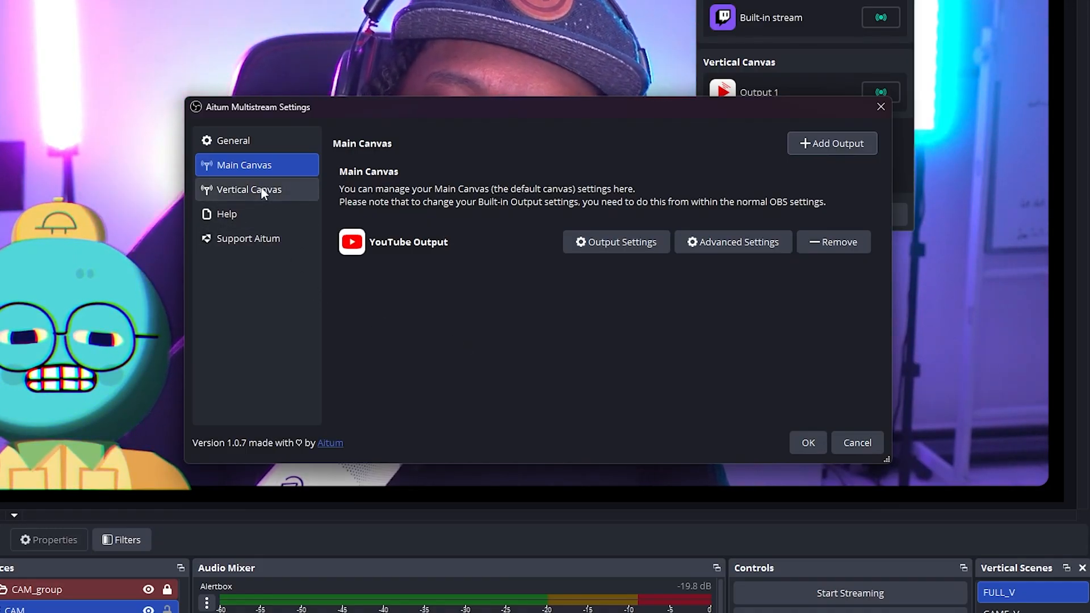
Start a YouTube output for the Vertical Canvas from its output settings
{"action": "left_click", "coordinate": [248, 189]}
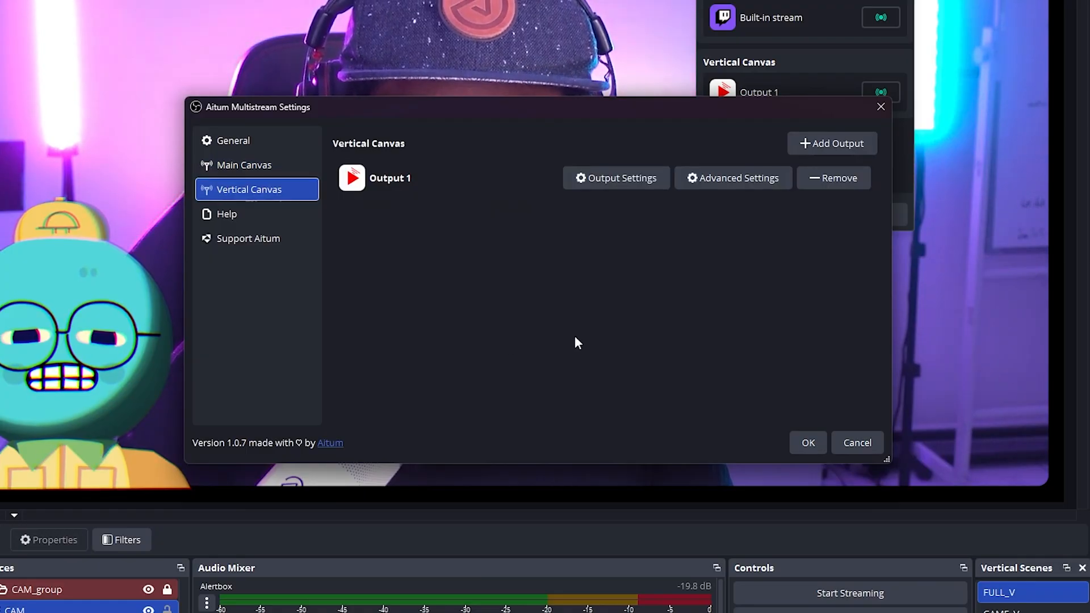
{"action": "mouse_move", "coordinate": [615, 178]}
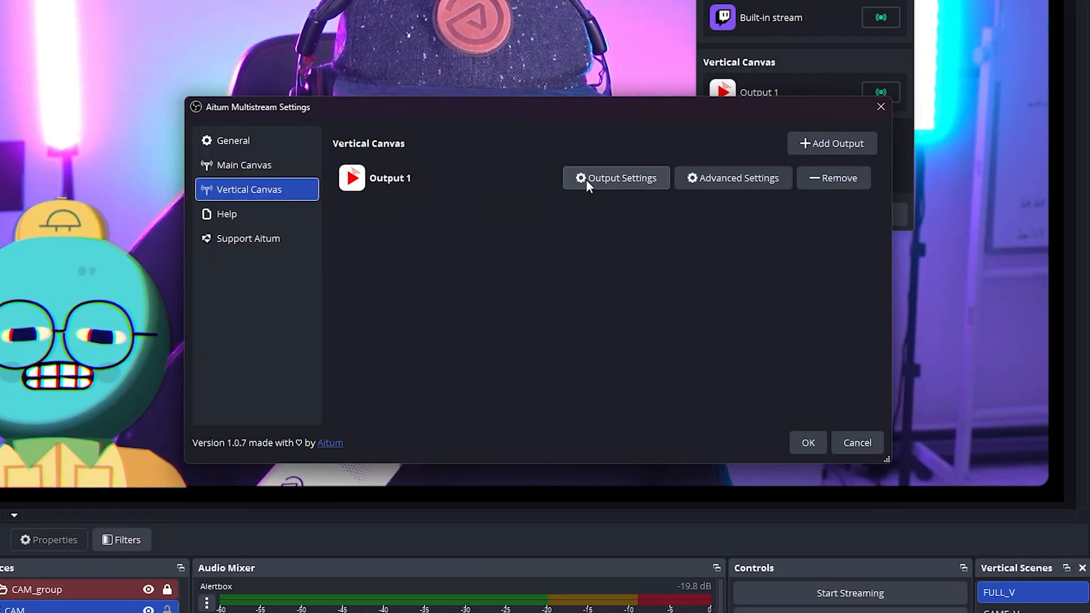
{"action": "left_click", "coordinate": [832, 143]}
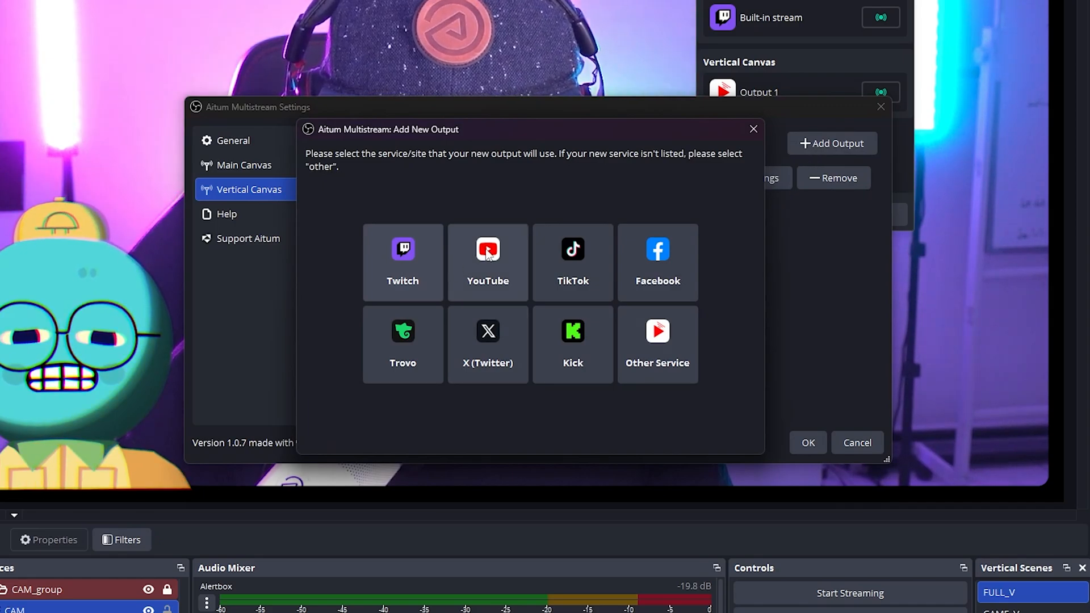
{"action": "left_click", "coordinate": [487, 262]}
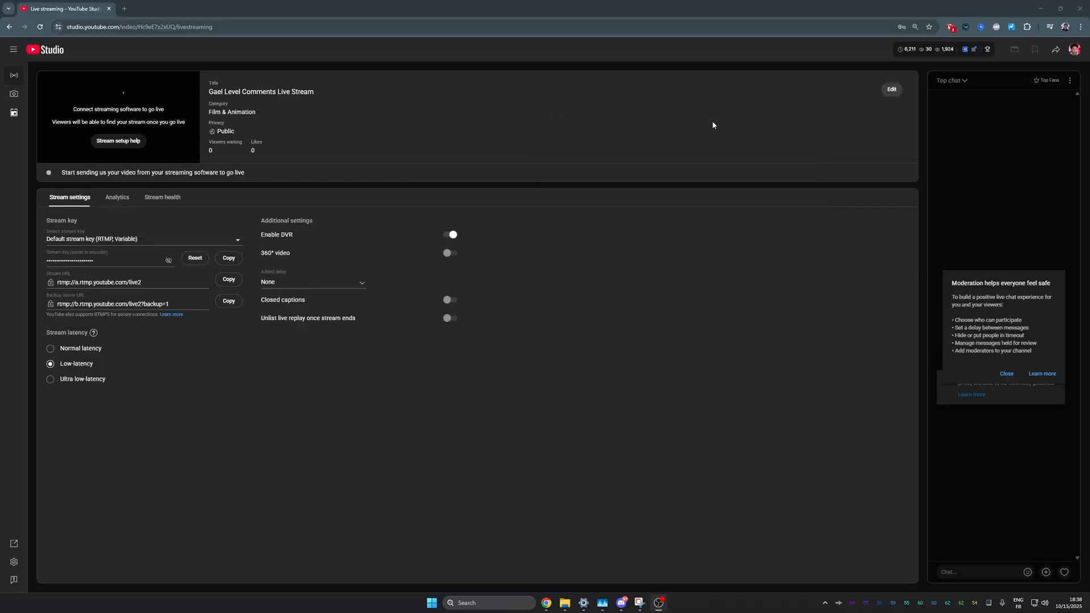
Create a new YouTube Studio stream key named 'Vertical' from the stream key list
{"action": "left_click", "coordinate": [13, 113]}
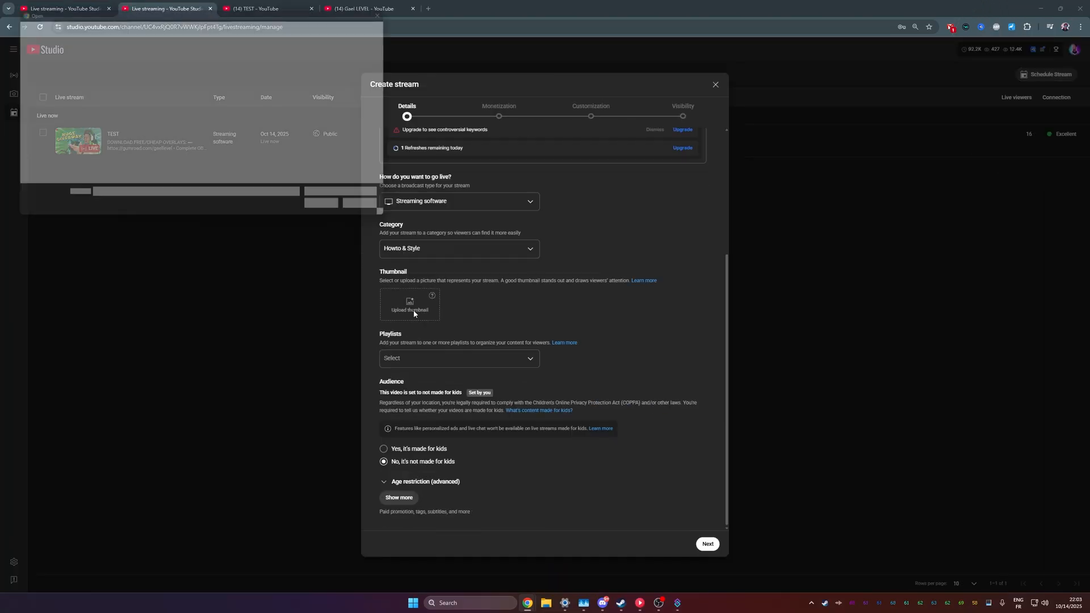
{"action": "left_click", "coordinate": [706, 543]}
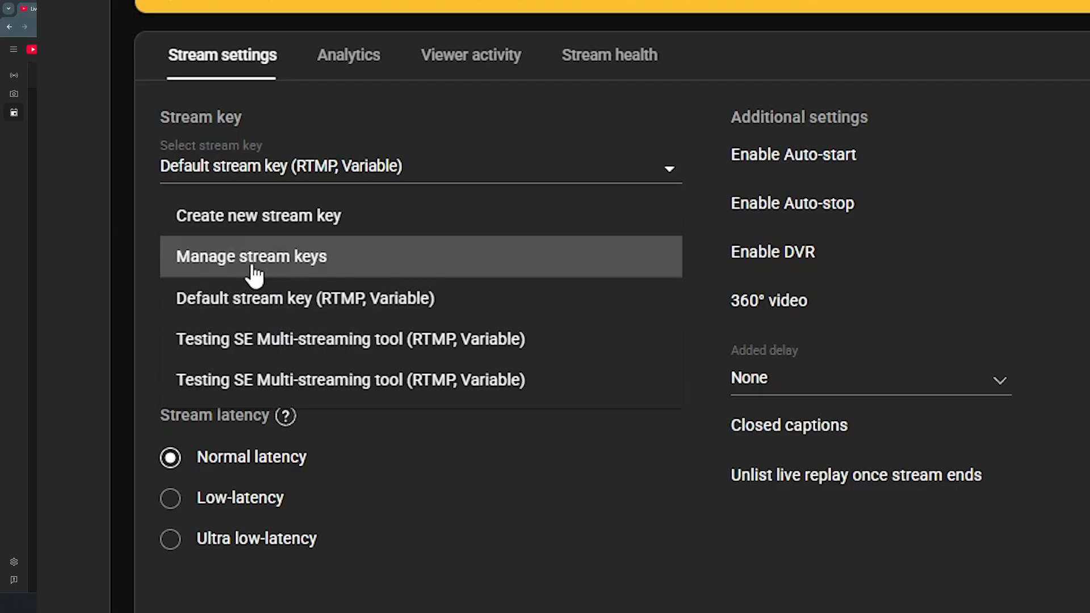
{"action": "left_click", "coordinate": [257, 215]}
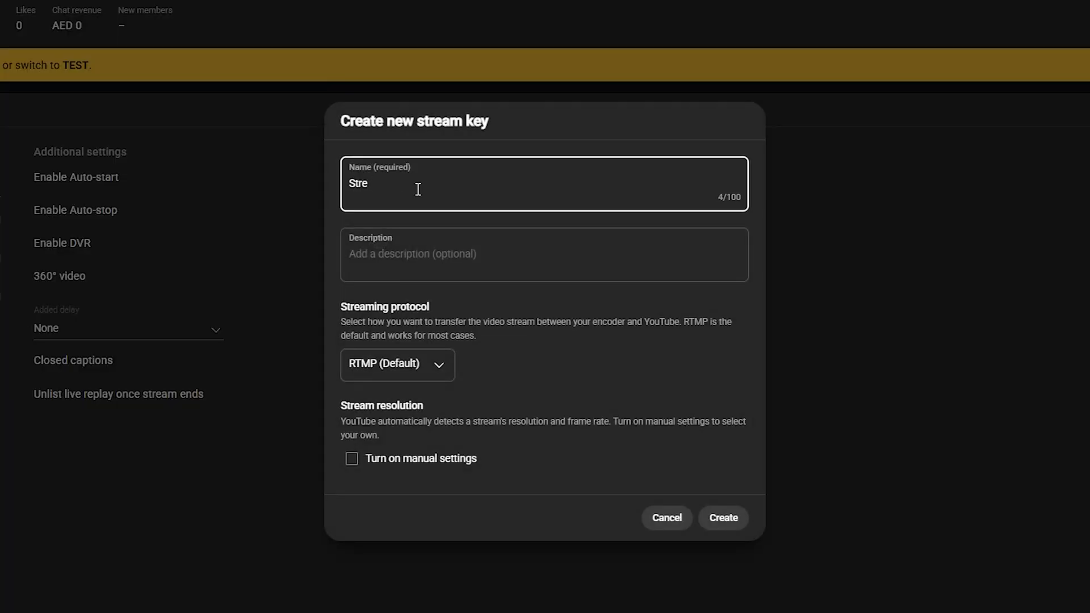
{"action": "type", "text": "Vertical"}
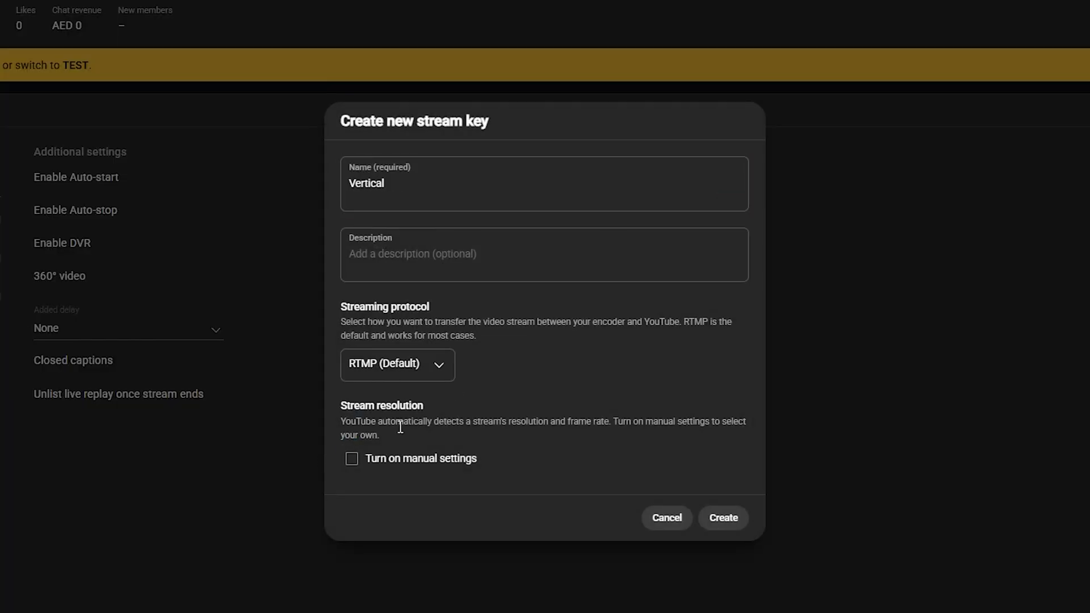
{"action": "left_click", "coordinate": [722, 517]}
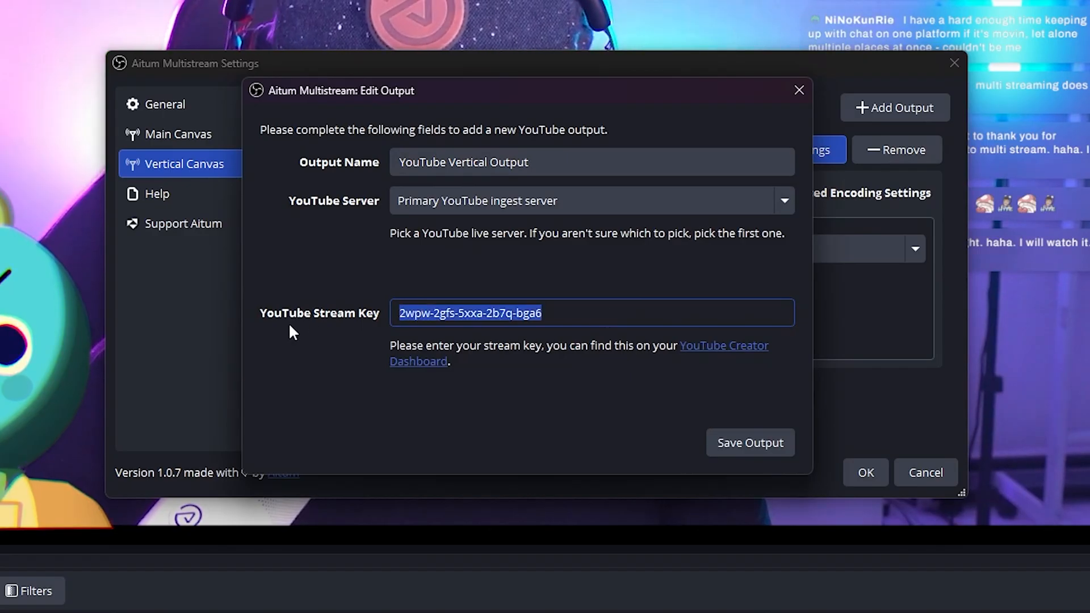
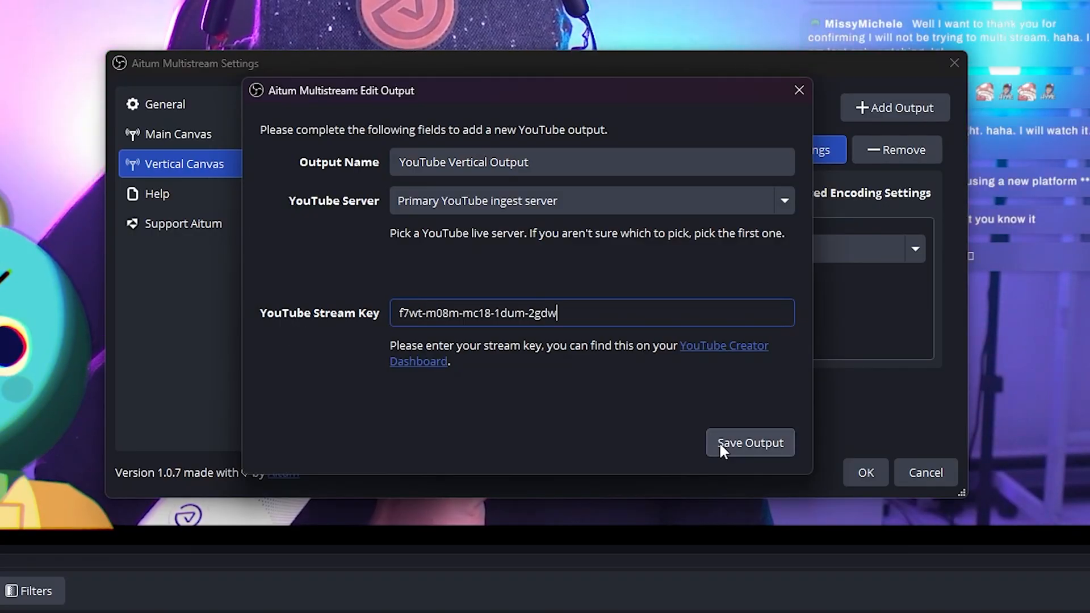
{"action": "left_click", "coordinate": [750, 442]}
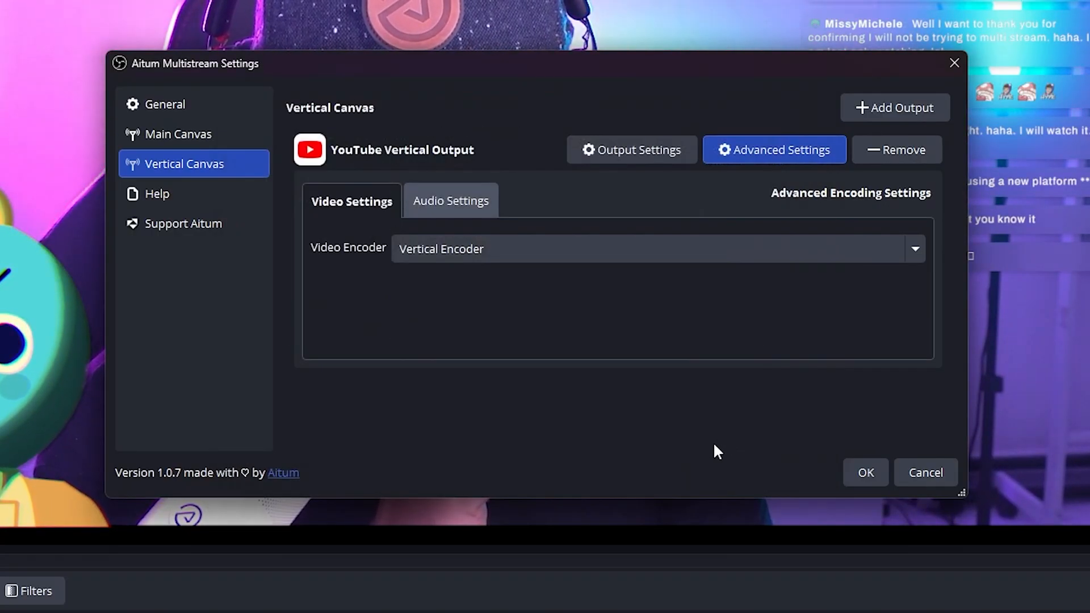
{"action": "left_click", "coordinate": [864, 472]}
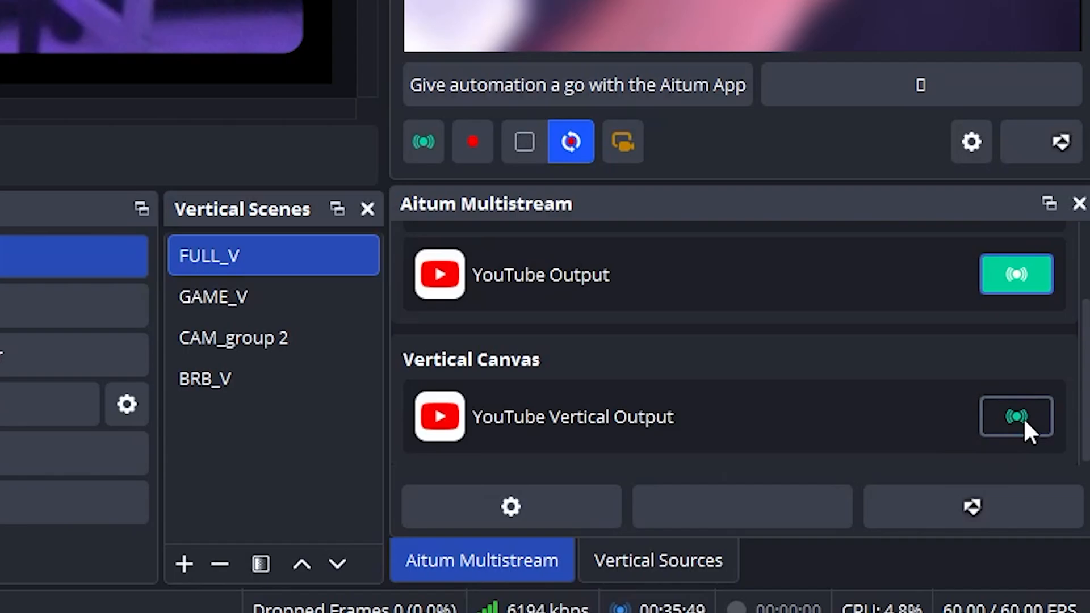
{"action": "left_click", "coordinate": [1016, 416]}
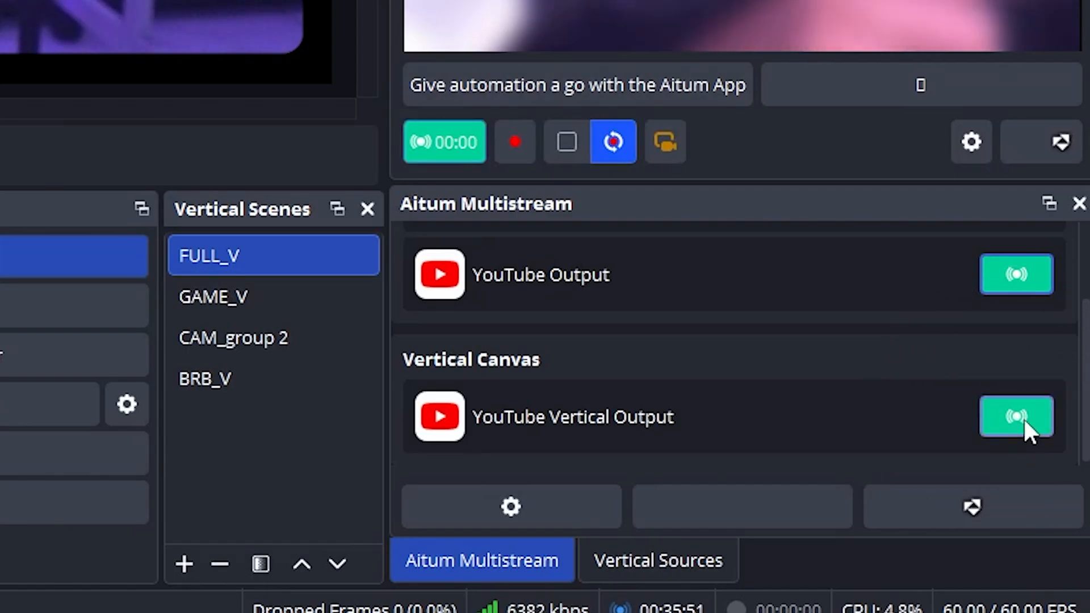
{"action": "mouse_move", "coordinate": [171, 488]}
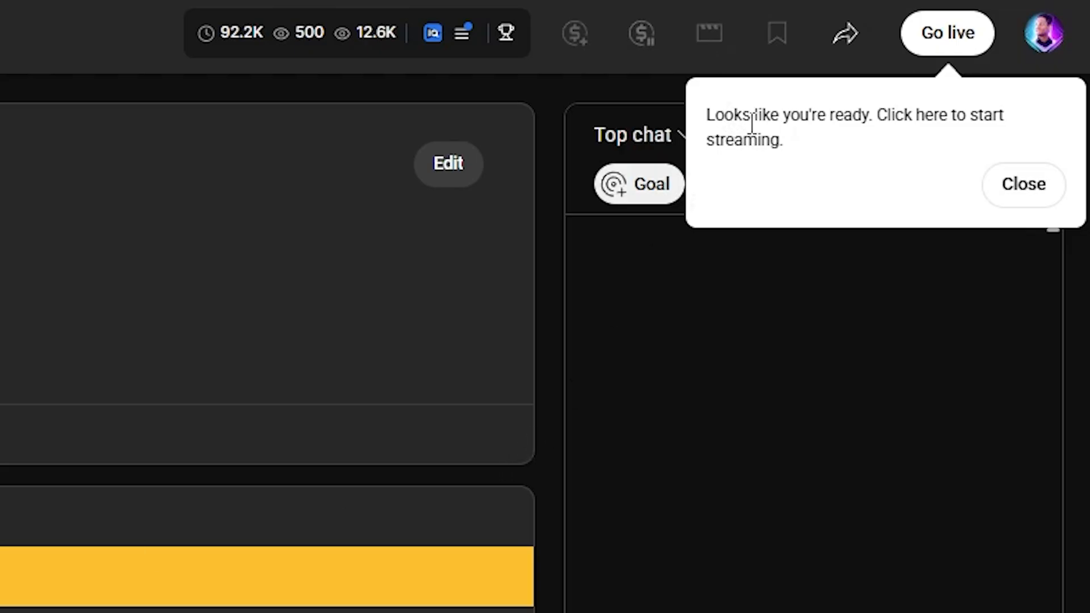
{"action": "mouse_move", "coordinate": [961, 47]}
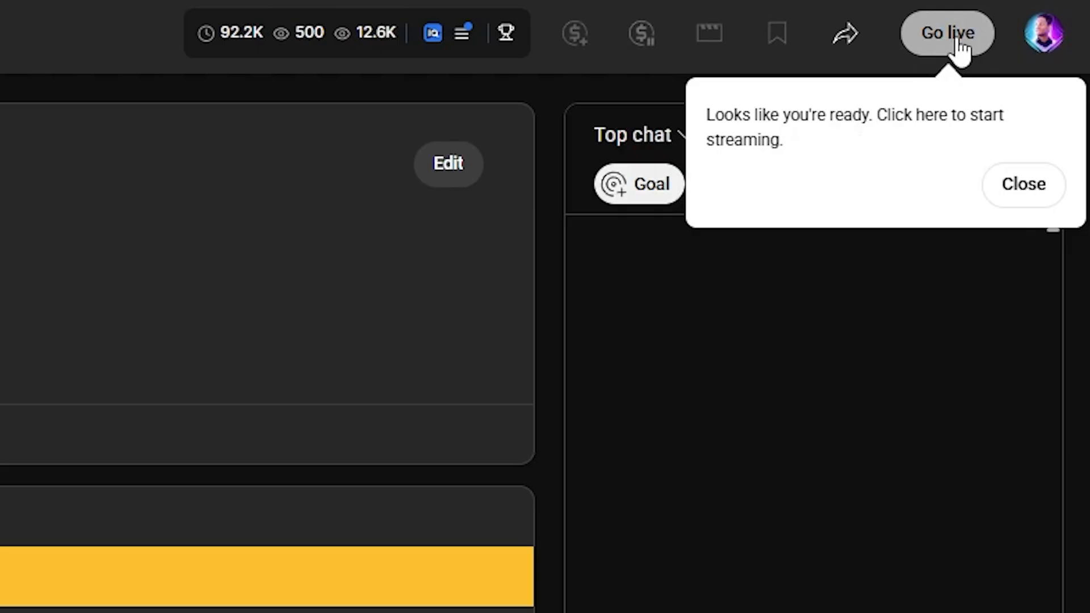
Take the YouTube broadcast live from the Live Control Room once the stream connects
{"action": "left_click", "coordinate": [1021, 183]}
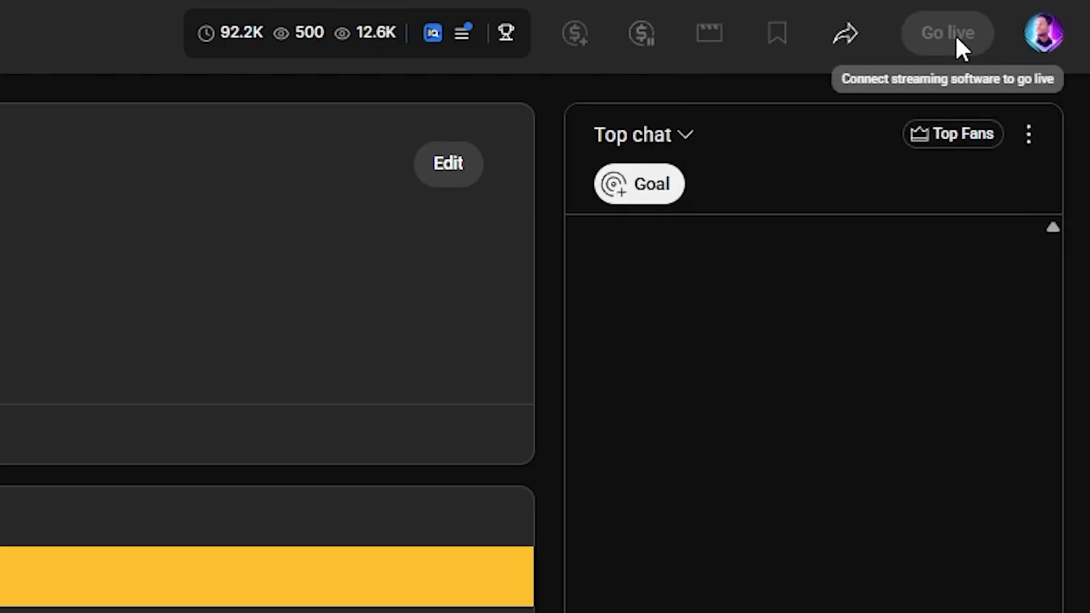
{"action": "left_click", "coordinate": [946, 32]}
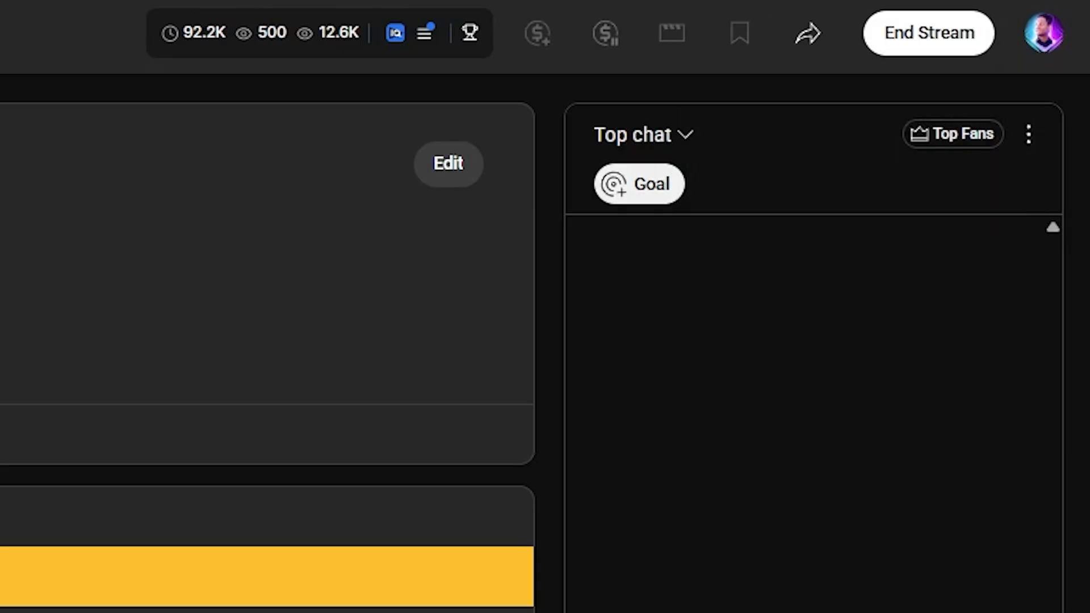